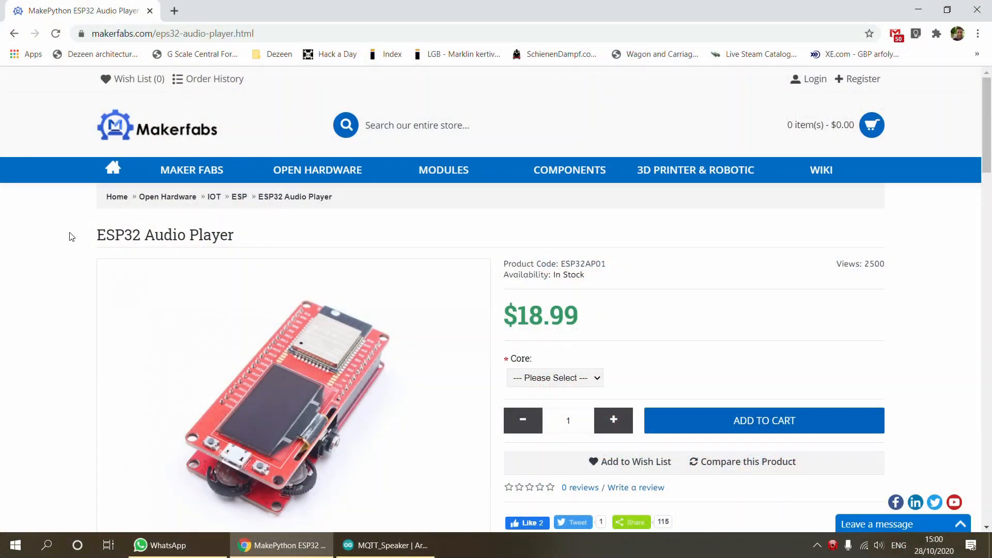
Scroll the ESP32 Audio Player page past the project videos to Useful Links
scroll(down, 3)
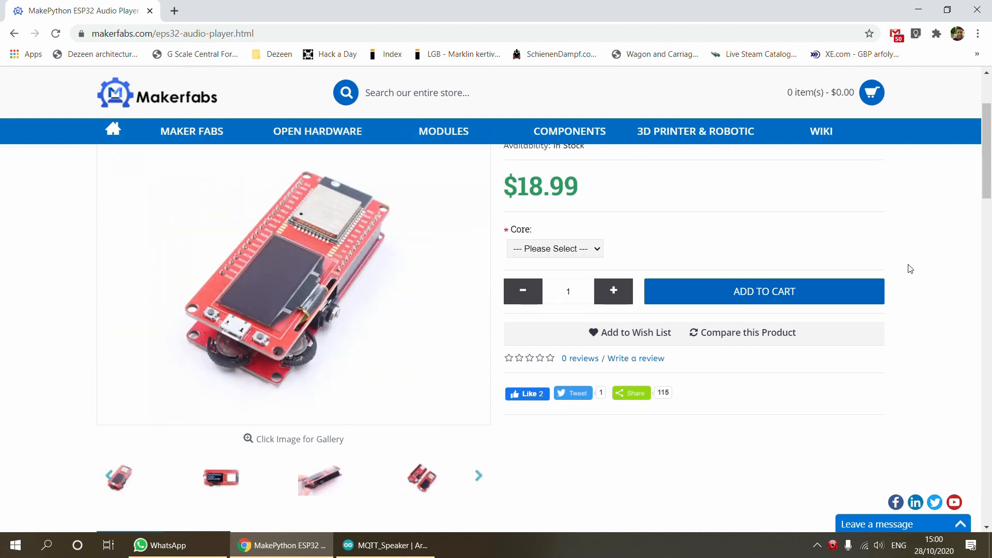
scroll(down, 3)
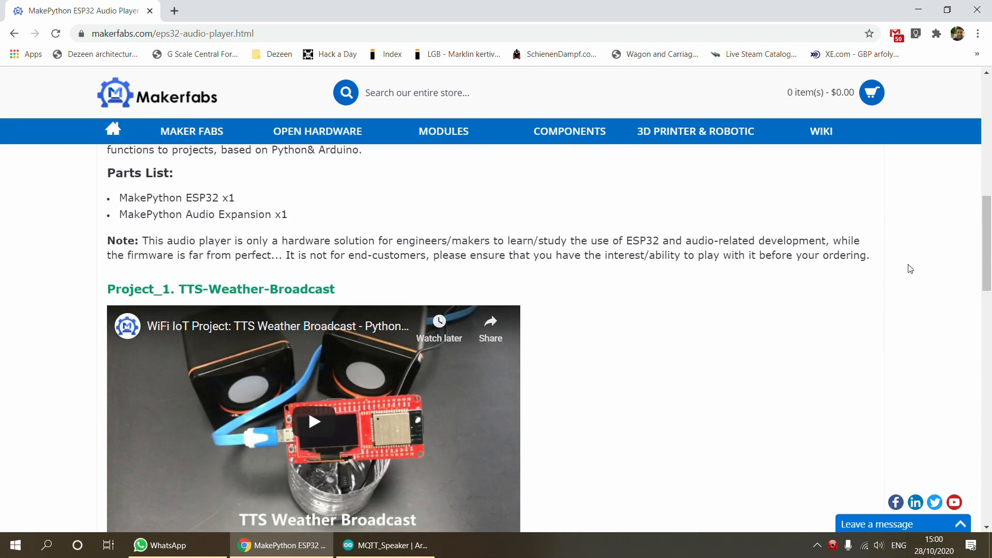
scroll(down, 3)
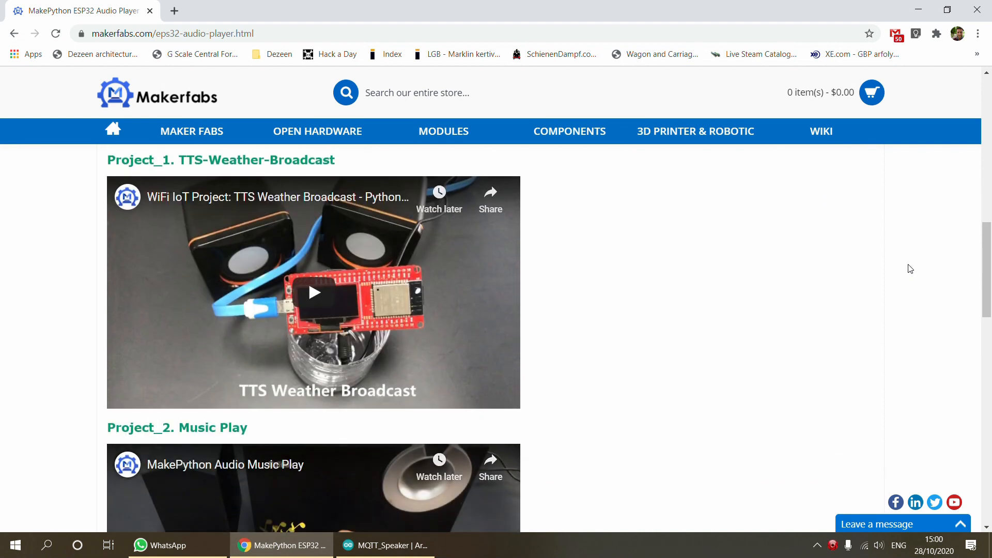
scroll(down, 3)
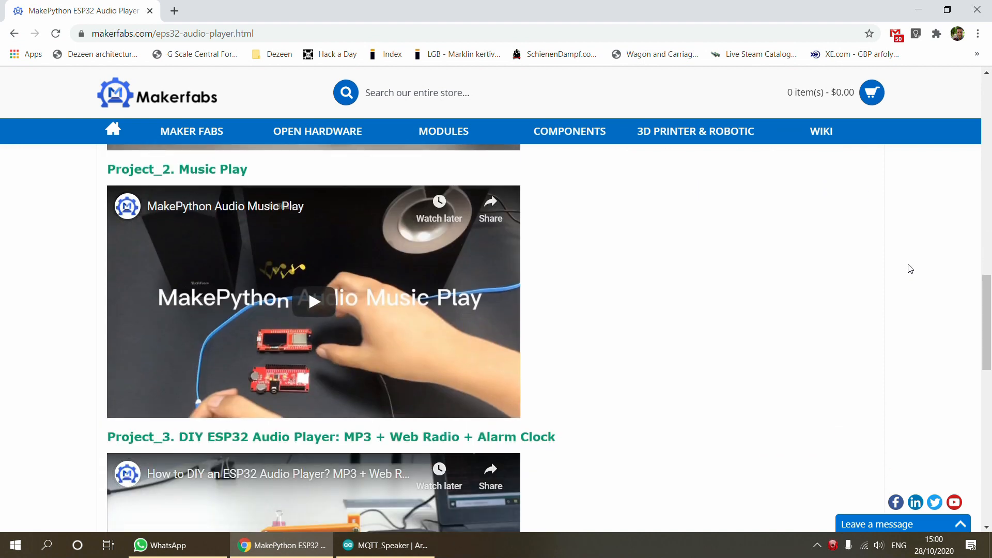
scroll(down, 3)
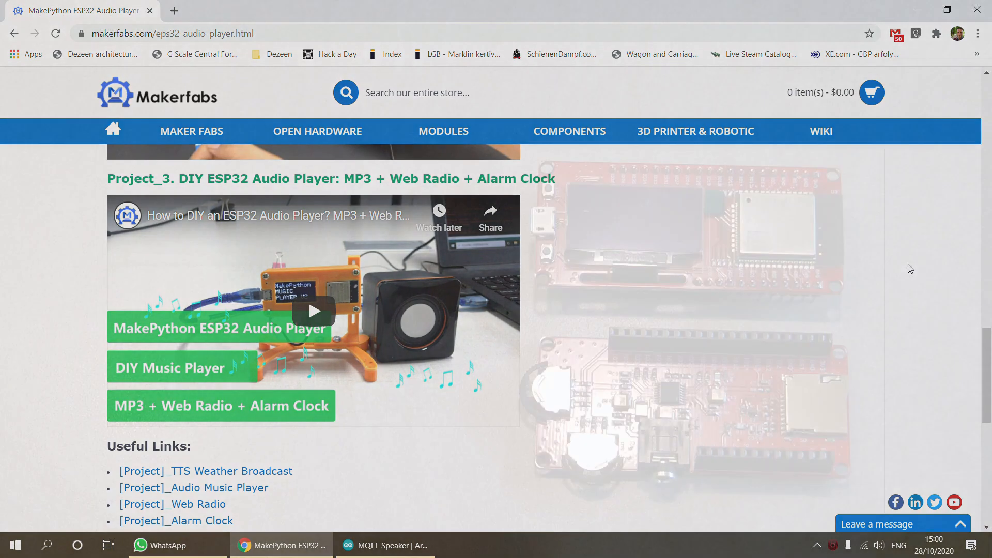
click(389, 11)
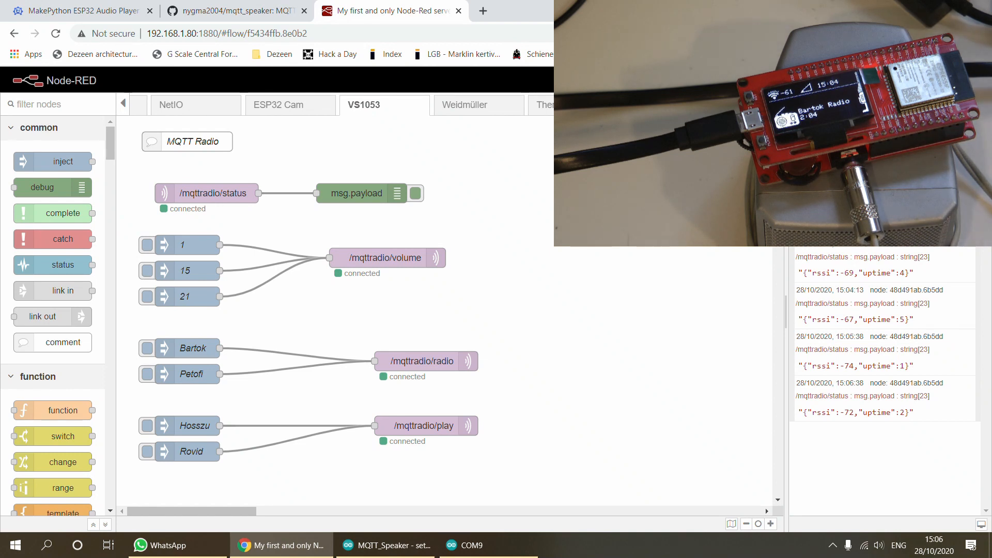
mouse_move(186, 193)
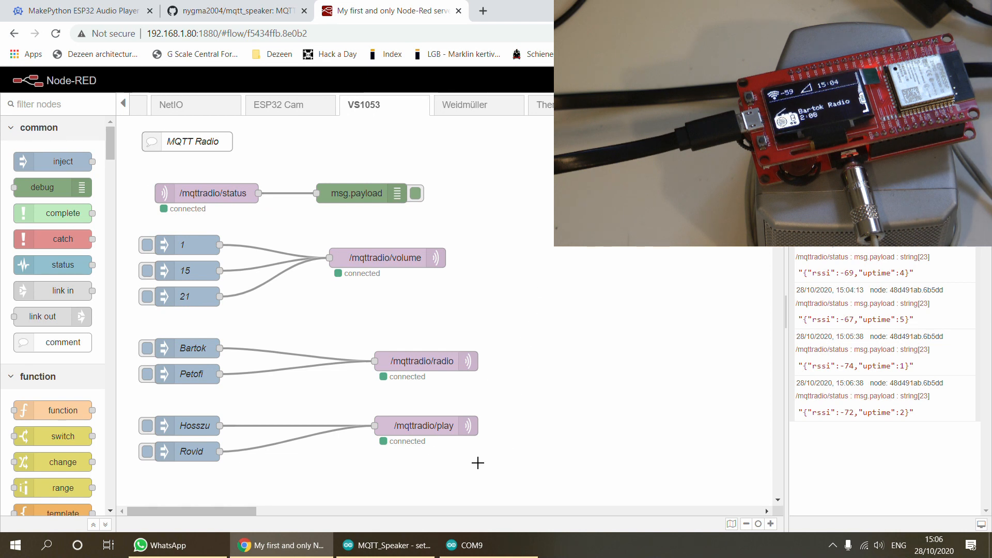
mouse_move(128, 171)
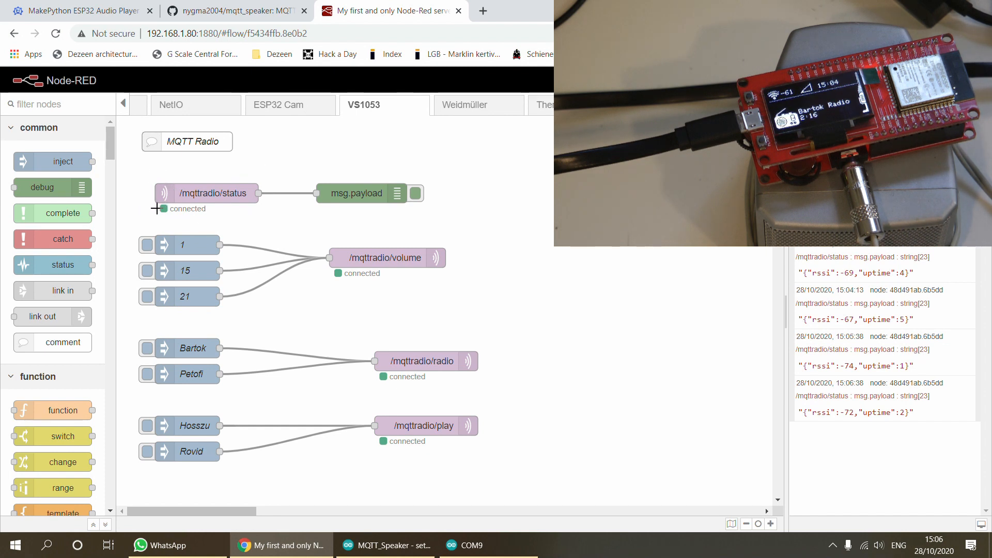
Switch to Node-RED and open the VS1053 MQTT Radio flow tab
click(358, 193)
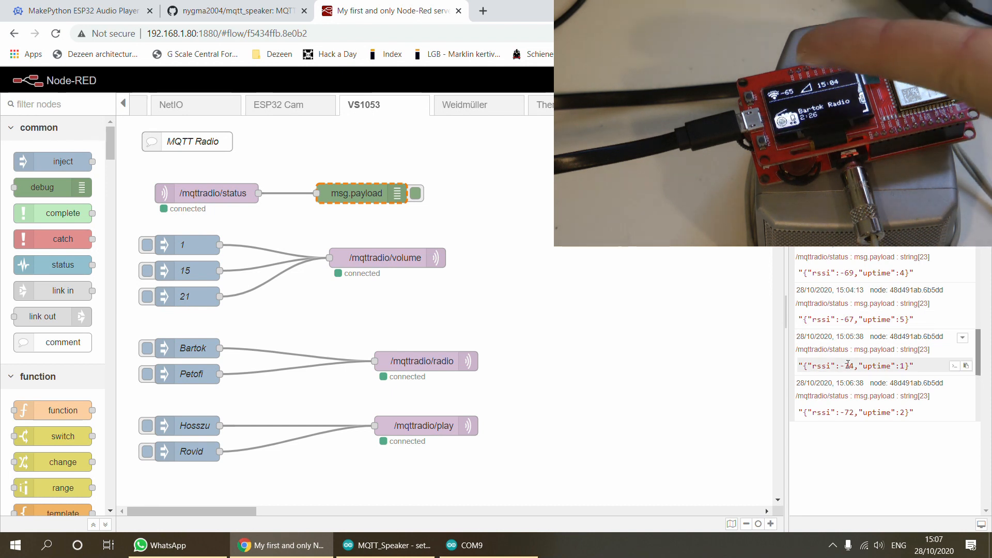
click(390, 215)
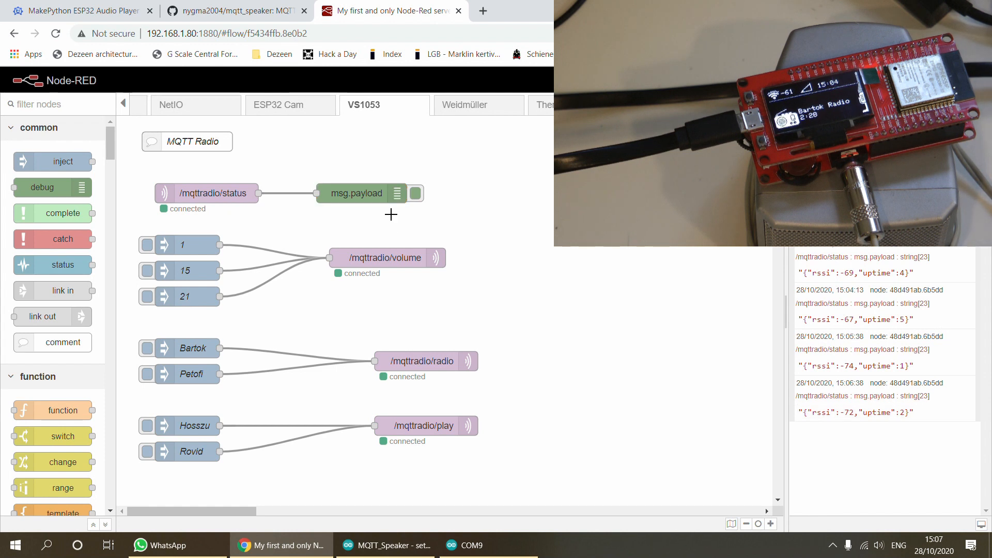
click(358, 193)
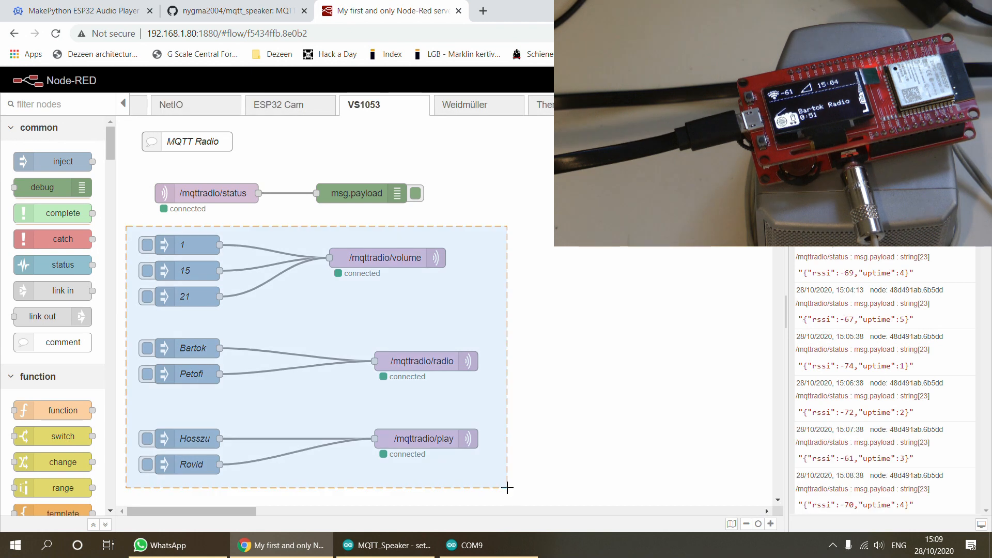
click(507, 485)
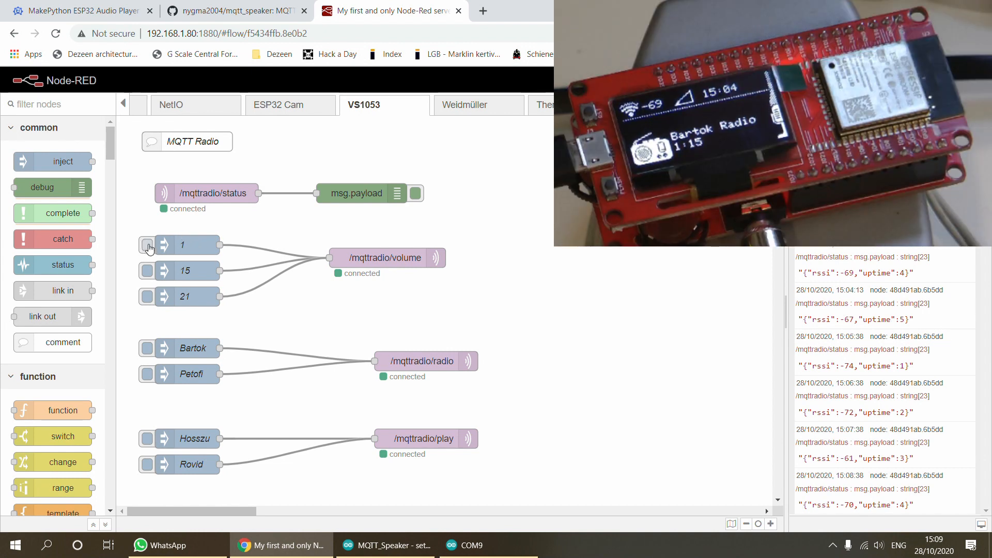
Inject volumes 1, 15 and 21 to /mqttradio/volume, then volume 1 again
click(146, 246)
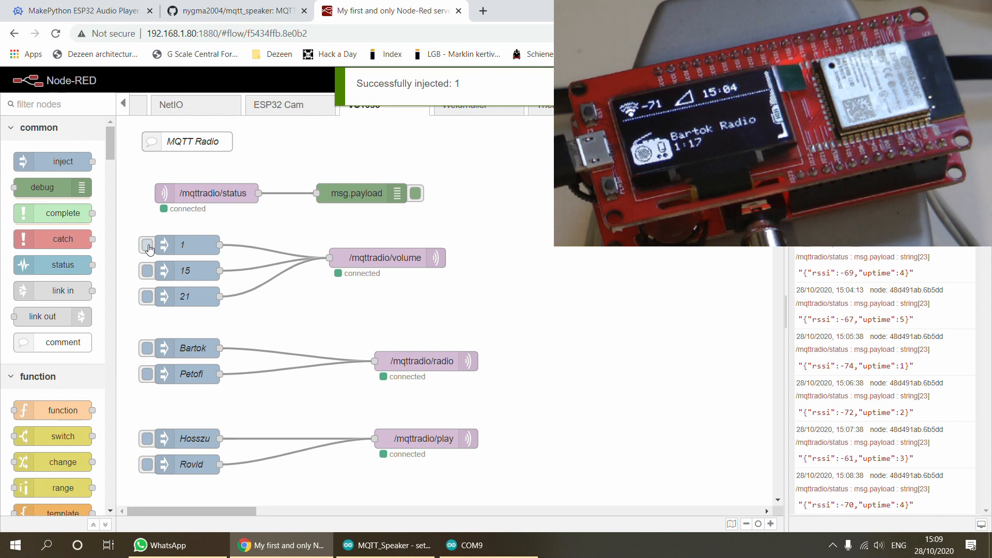
click(147, 271)
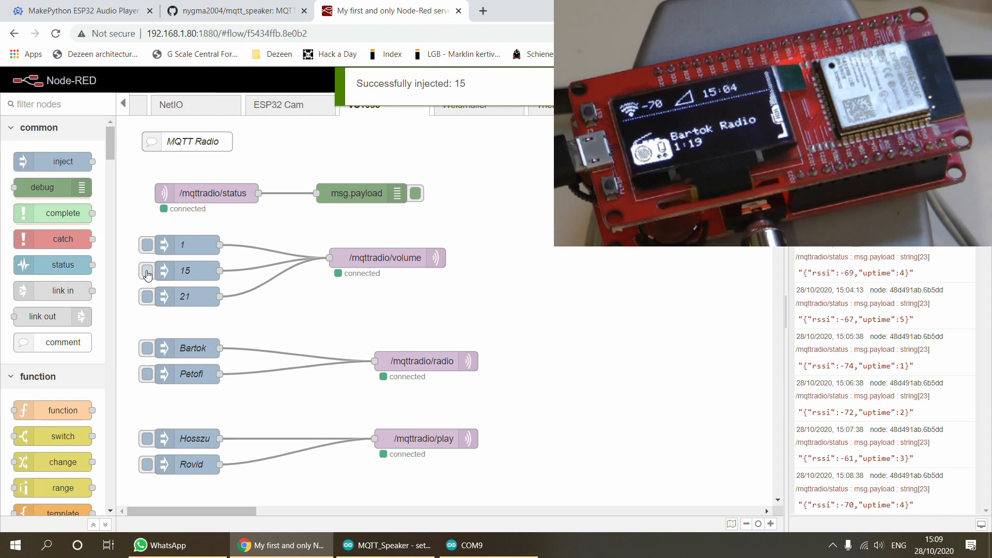
click(147, 296)
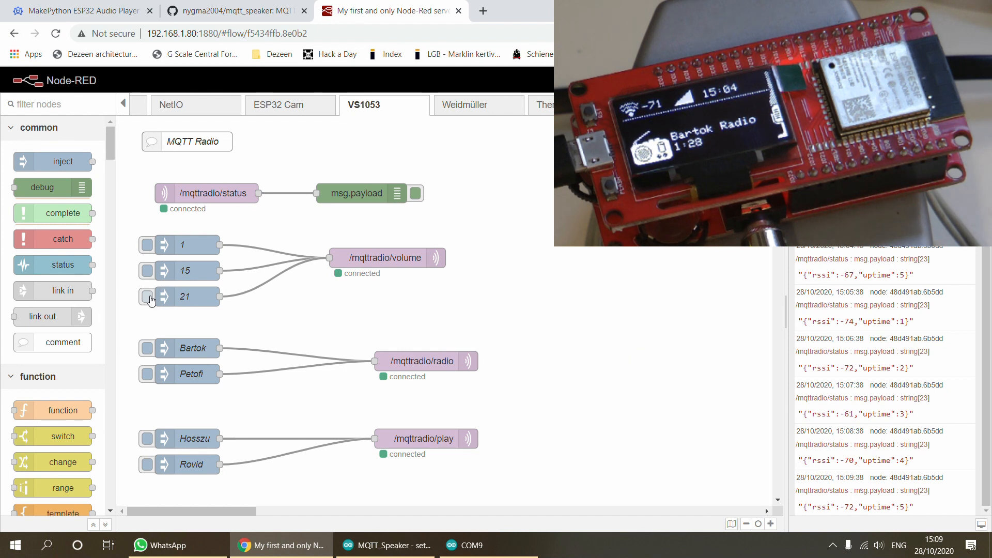
mouse_move(146, 256)
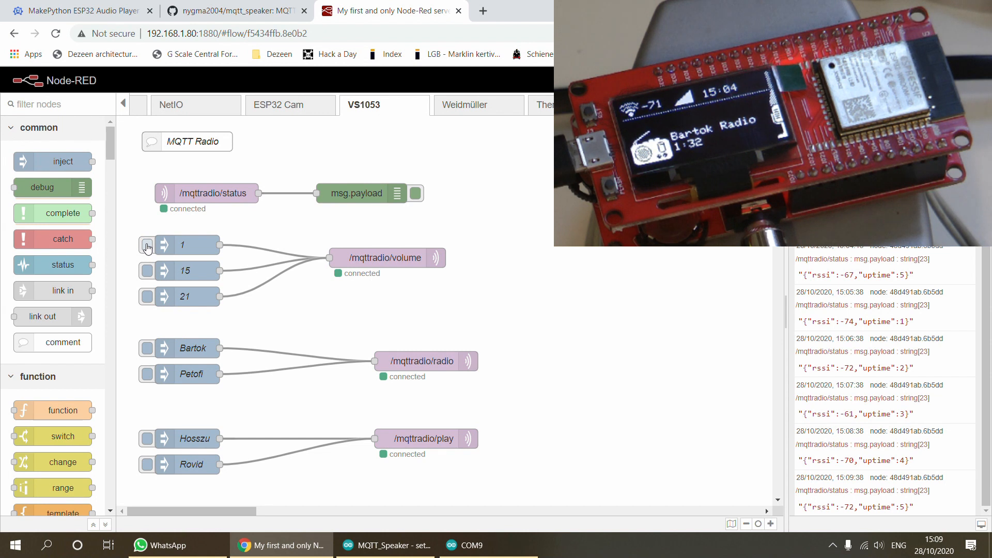
click(146, 245)
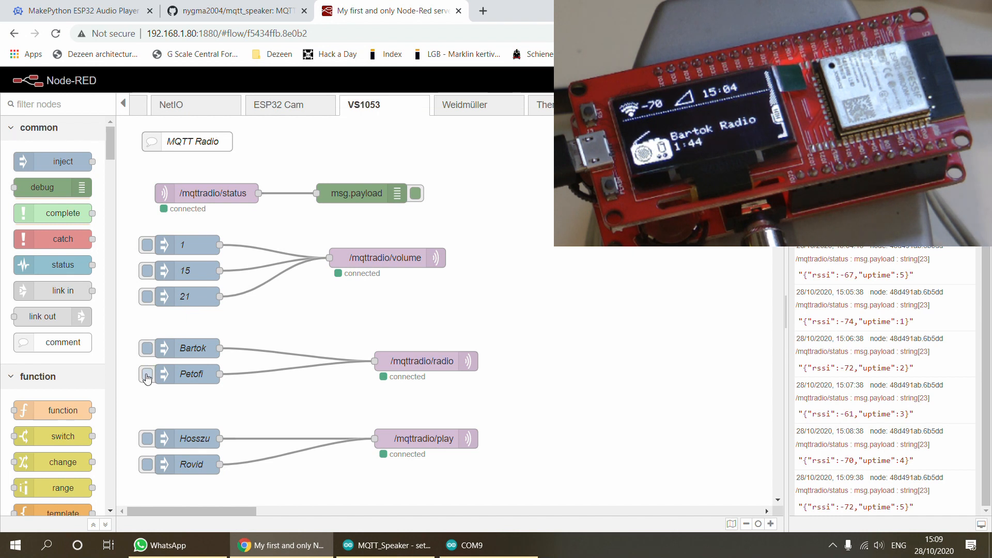
Inject Petofi to /mqttradio/radio and inspect the Bartok and Petofi inject nodes
click(146, 374)
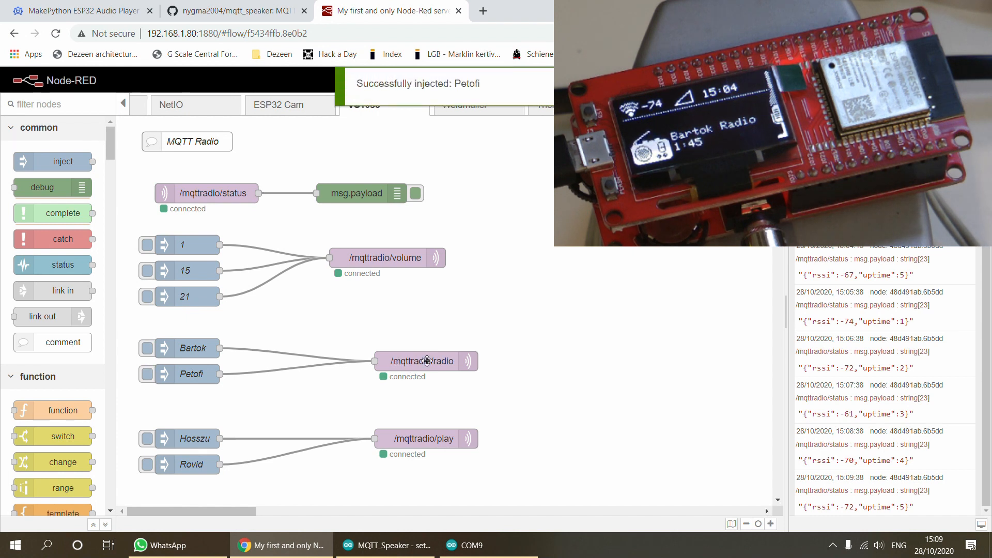
click(167, 374)
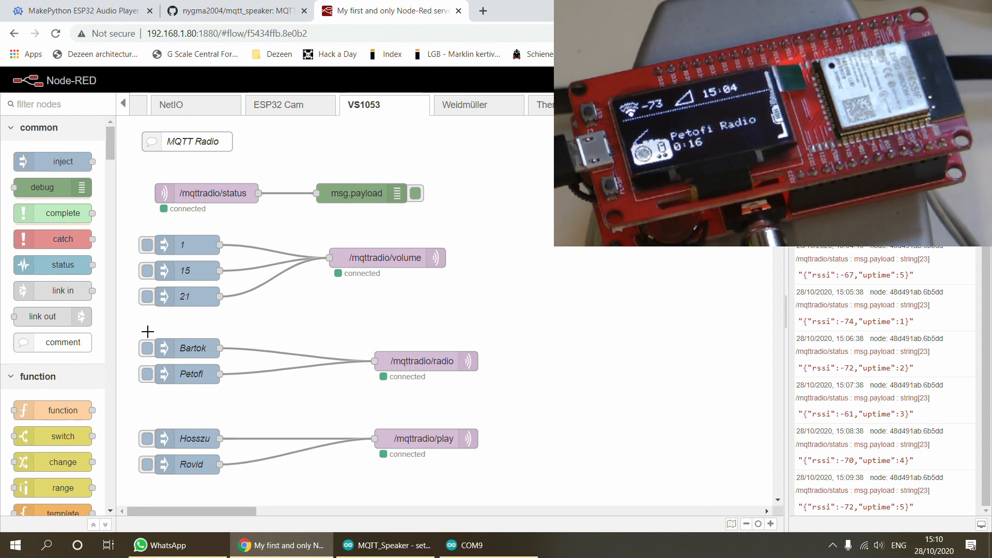
click(193, 348)
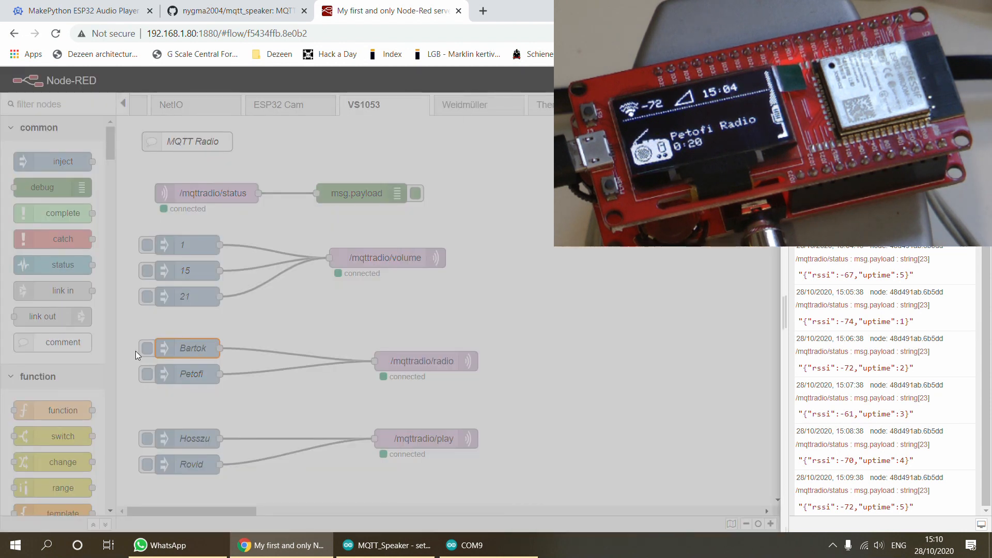
double_click(188, 374)
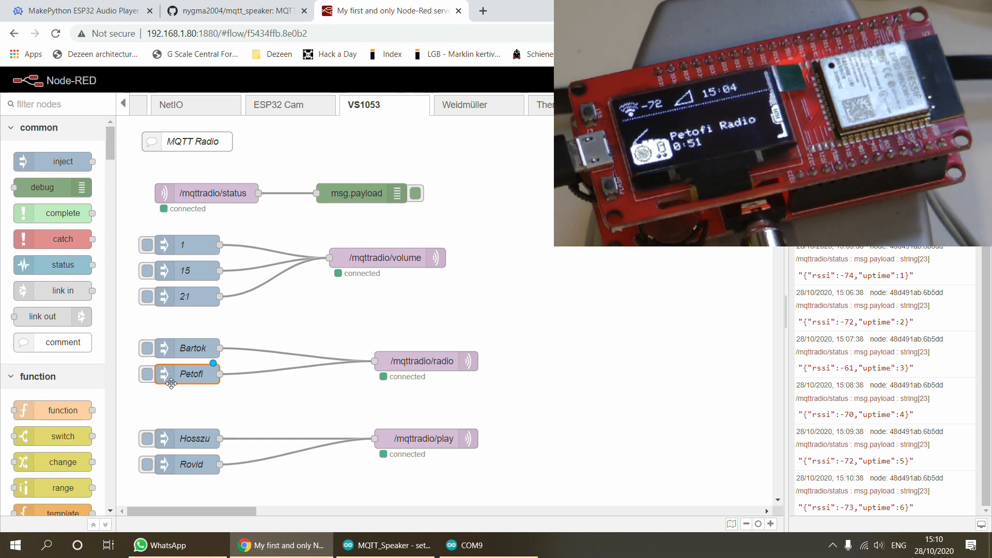
mouse_move(237, 235)
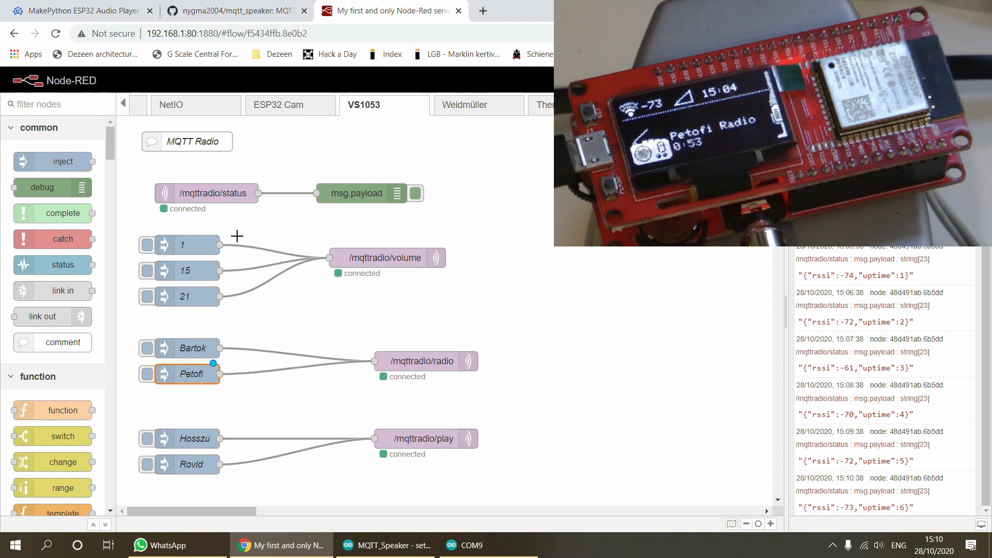
mouse_move(333, 333)
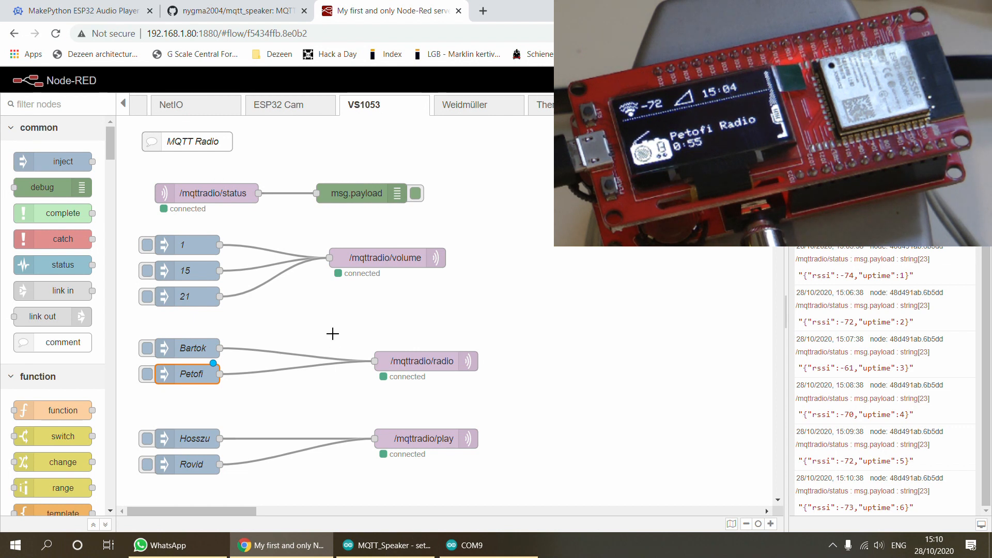
click(144, 373)
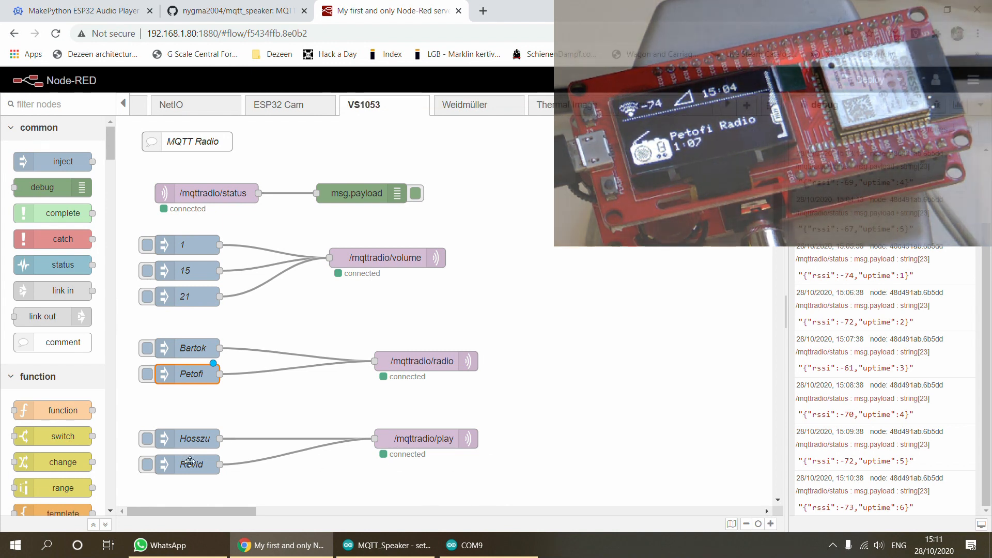
Open the Rovid inject node and examine its test.mp3 payload URL on 192.168.1.80:8080
double_click(190, 464)
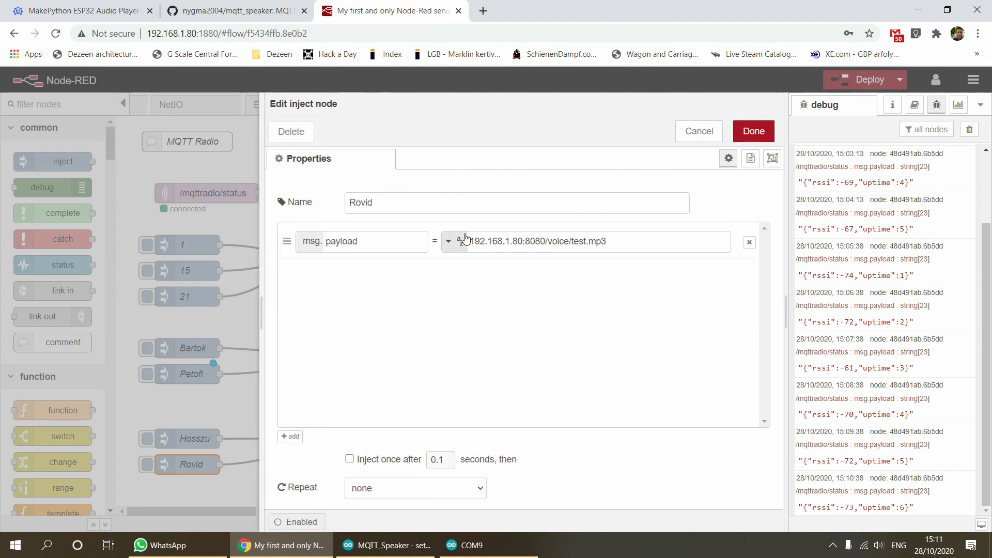
triple_click(538, 241)
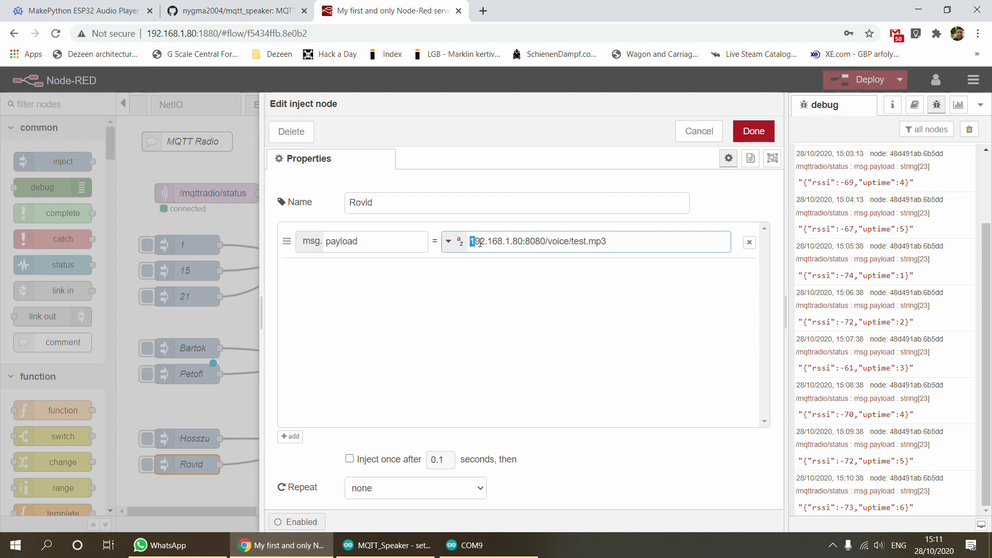
double_click(498, 241)
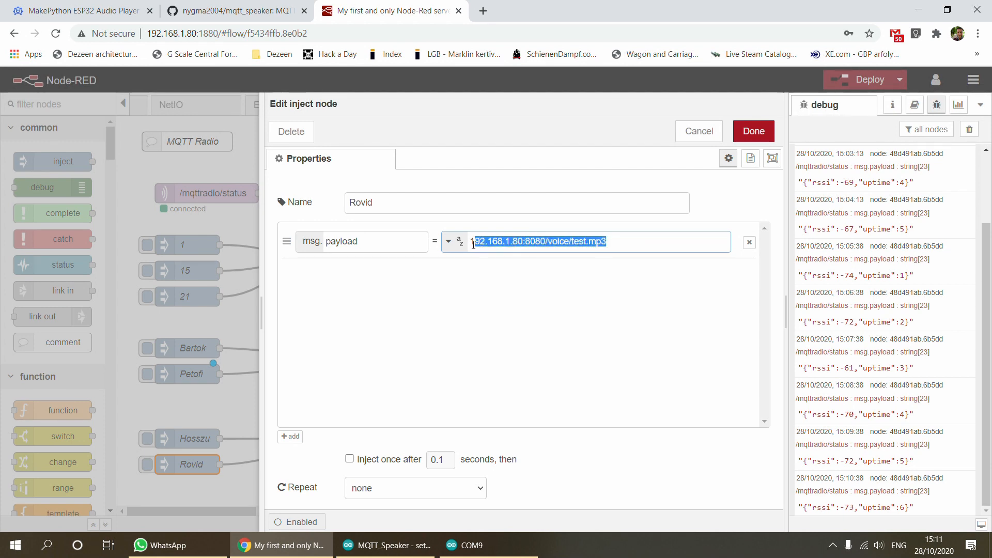
click(637, 242)
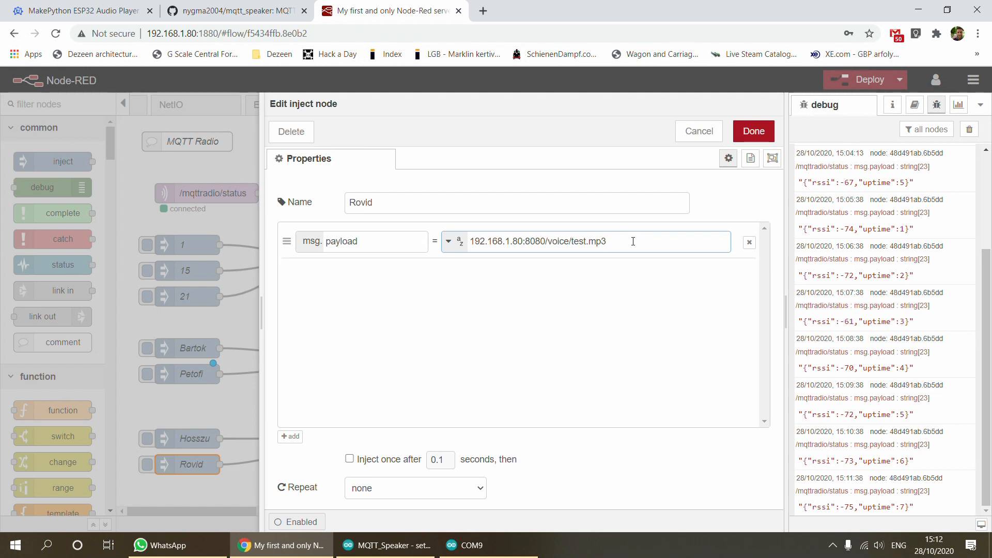
click(464, 545)
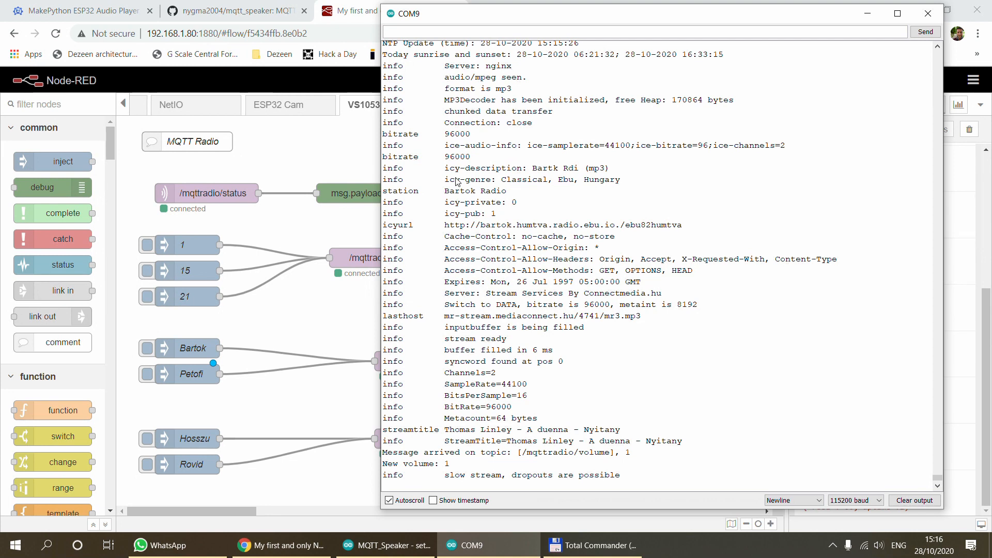
mouse_move(412, 184)
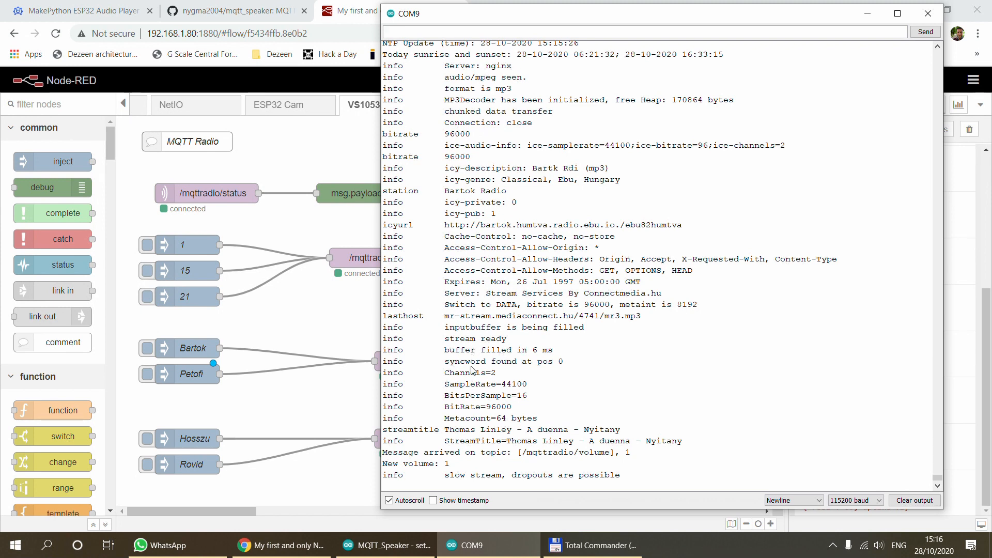
mouse_move(398, 467)
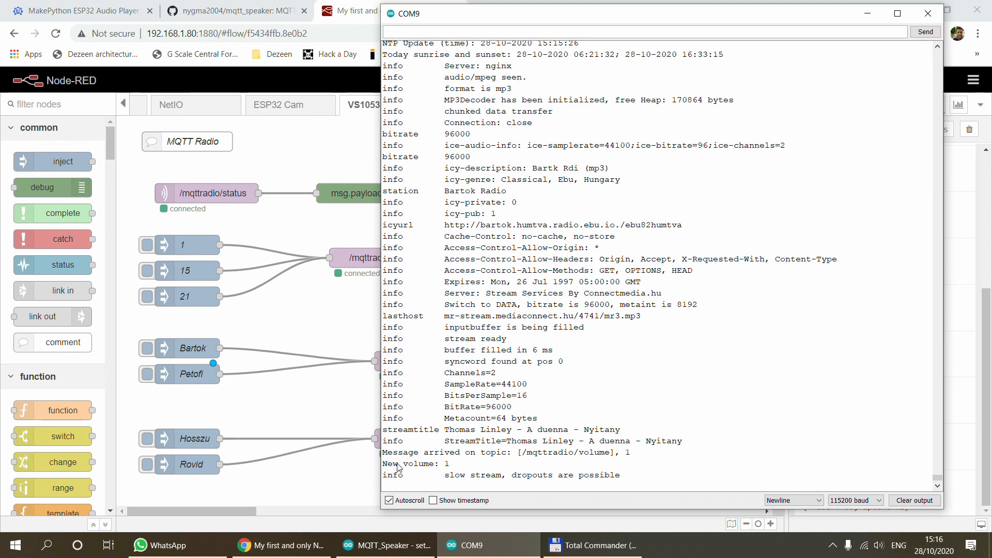
mouse_move(162, 235)
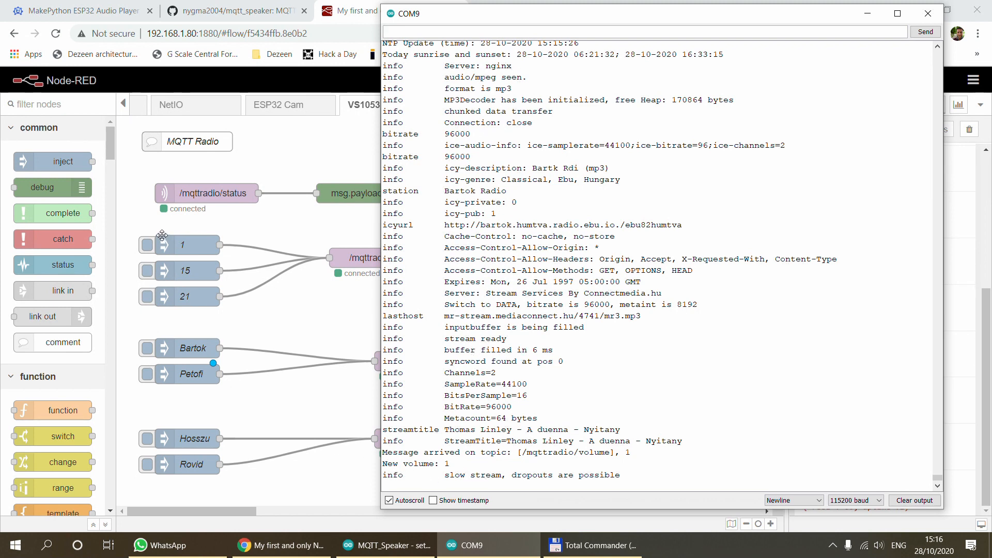
mouse_move(155, 260)
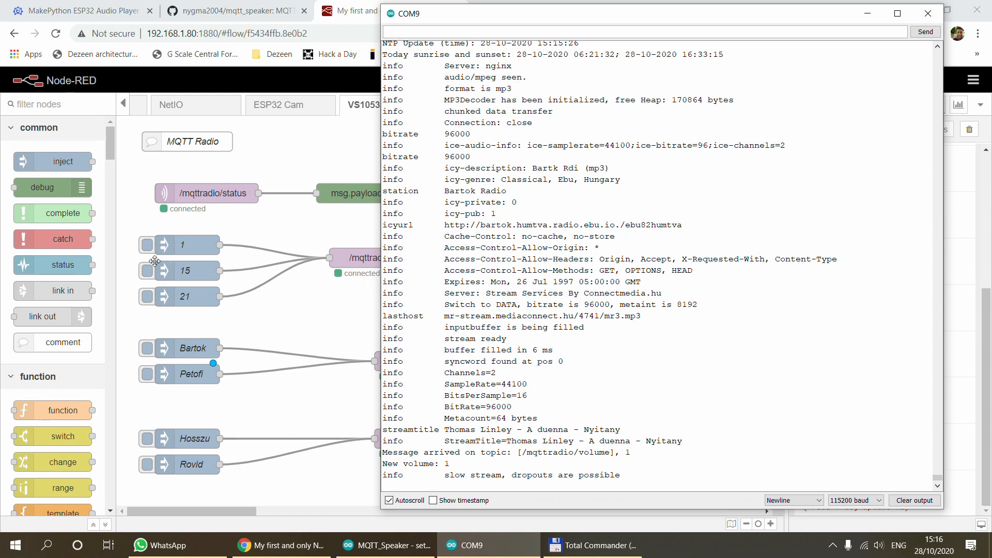
Scroll the COM9 Serial Monitor log showing Bartok Radio streaming at volume 1
scroll(down, 3)
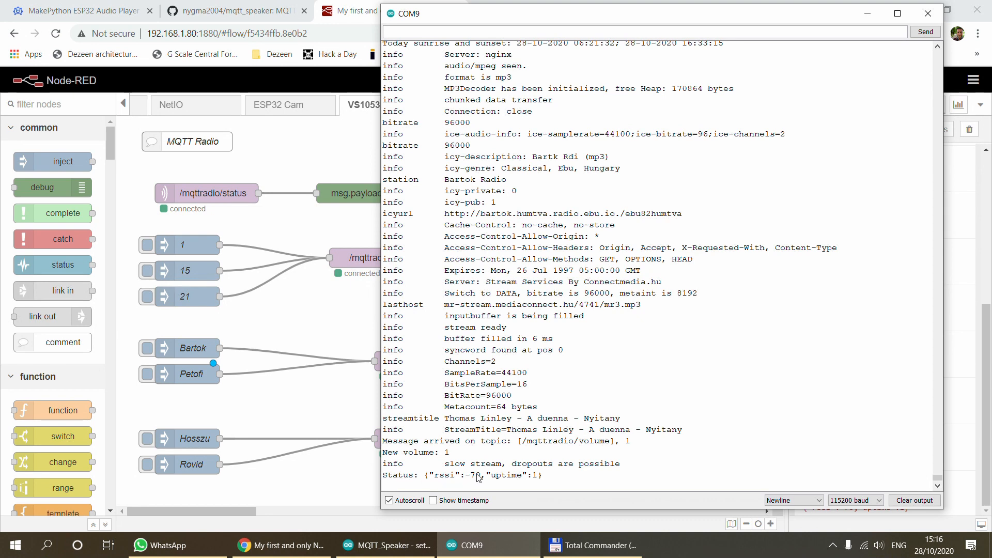
mouse_move(551, 482)
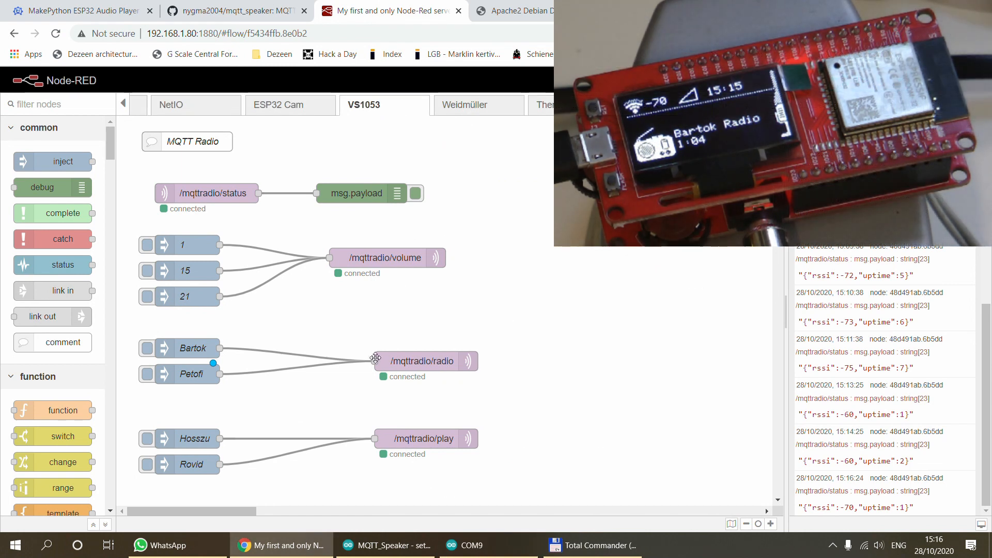
Inject the Hosszu announcement, then inject volume 21 to the speaker
double_click(191, 438)
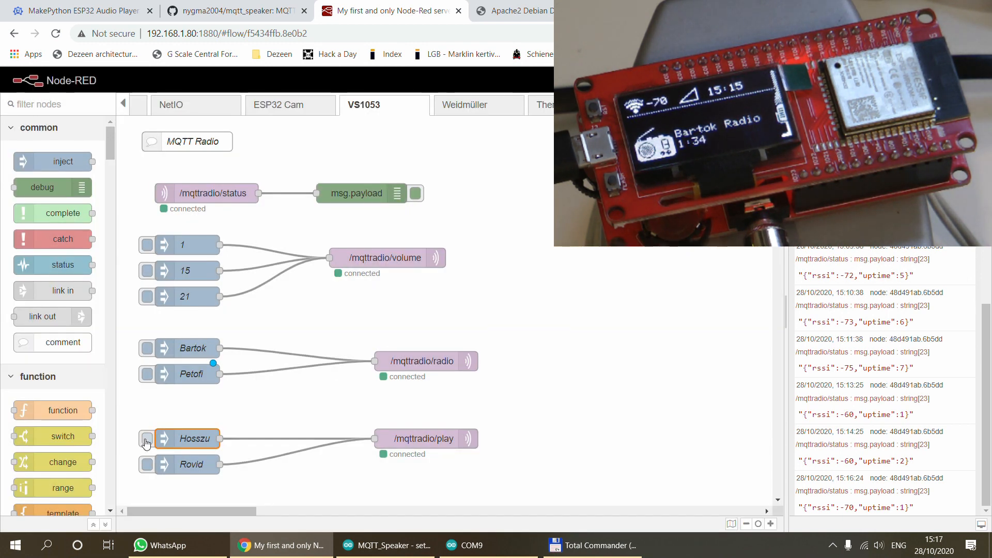
click(147, 439)
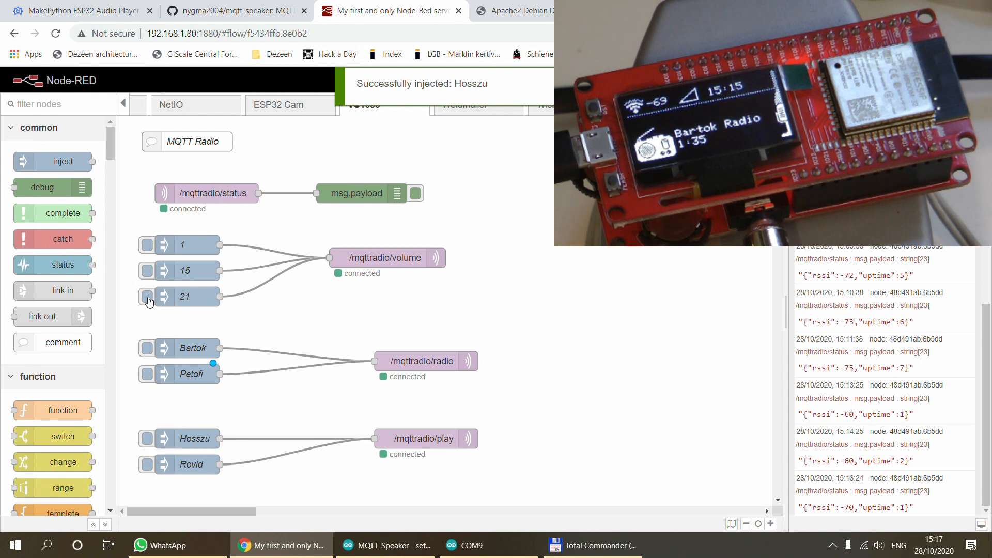
click(163, 297)
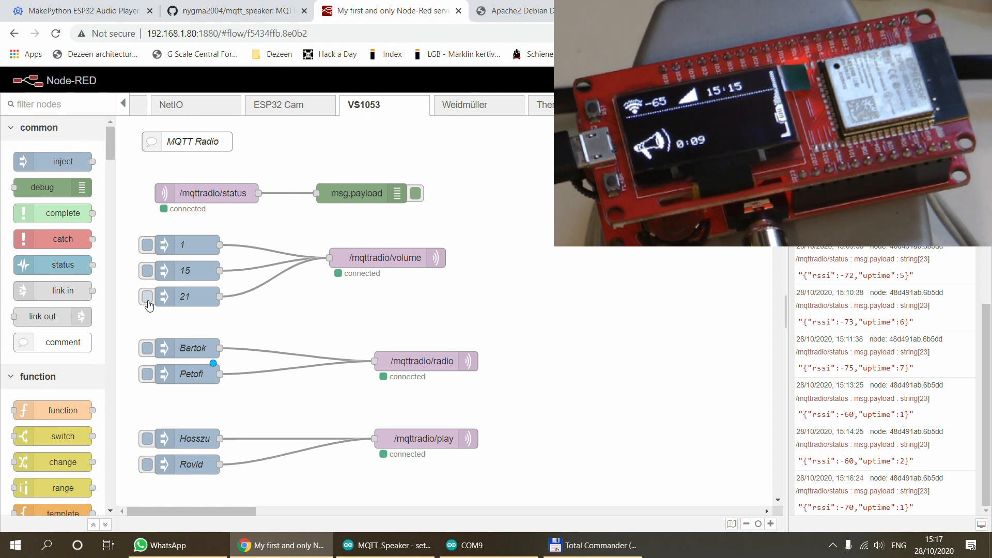
click(144, 270)
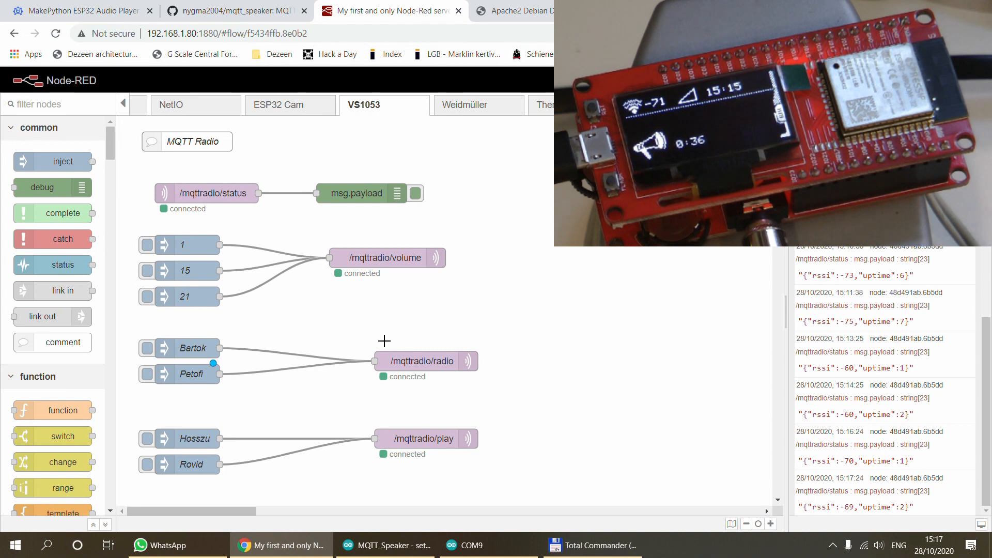
click(146, 348)
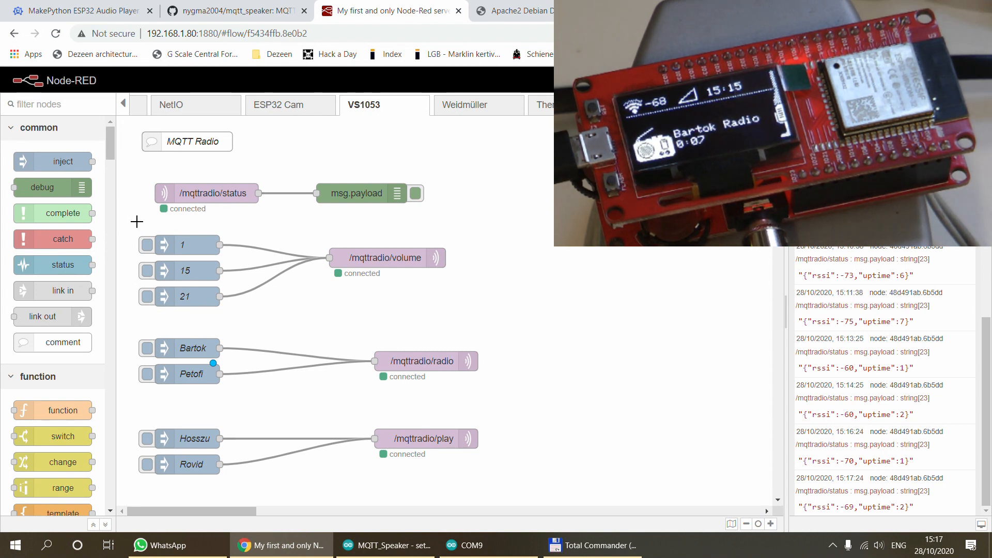
click(164, 297)
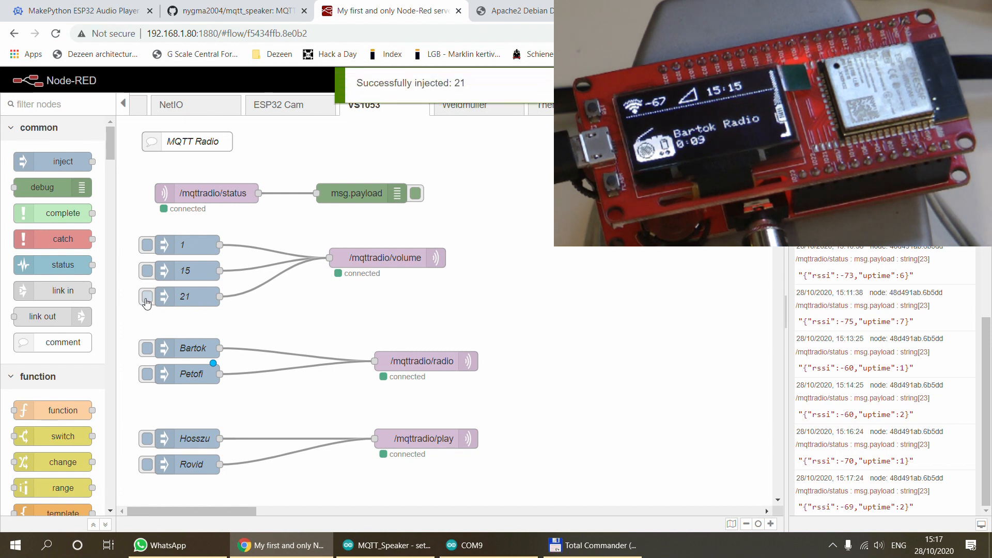
mouse_move(145, 245)
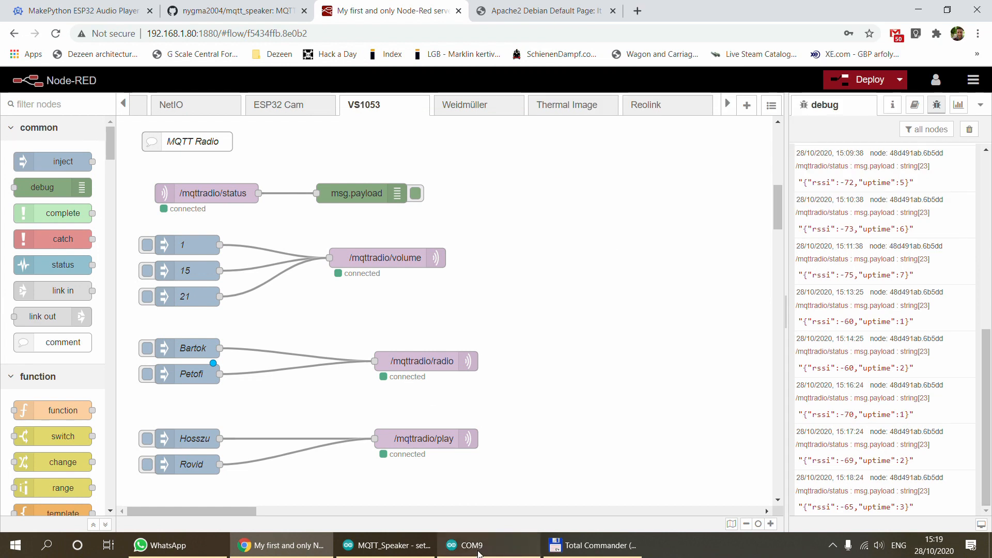
mouse_move(465, 545)
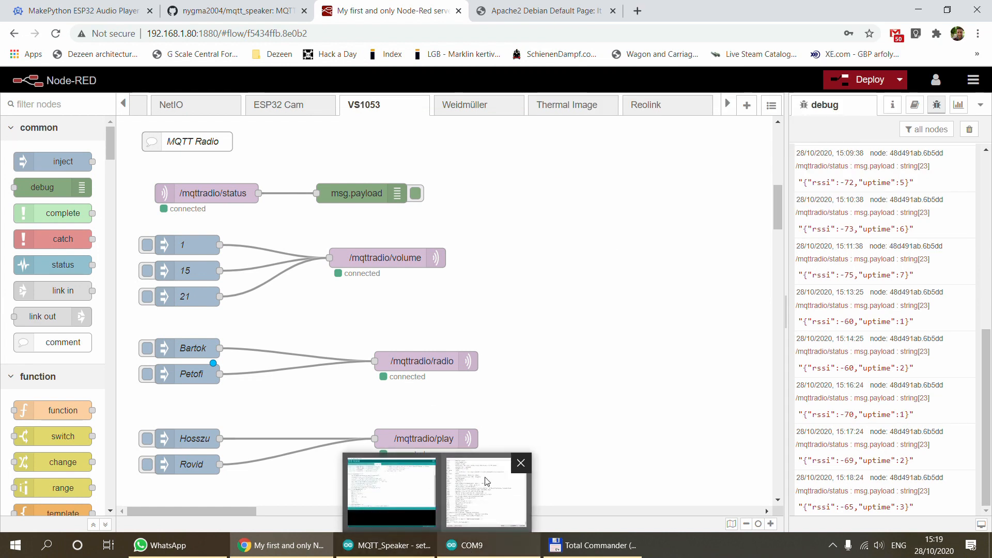
Check the COM9 serial log for volume 21 and 1, then switch to the mqtt_speaker page
click(485, 494)
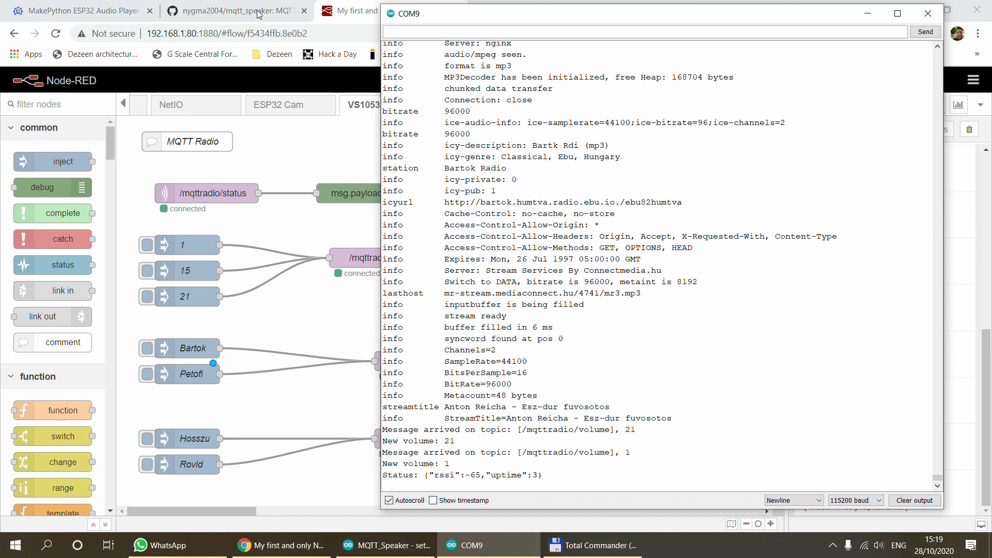
click(234, 11)
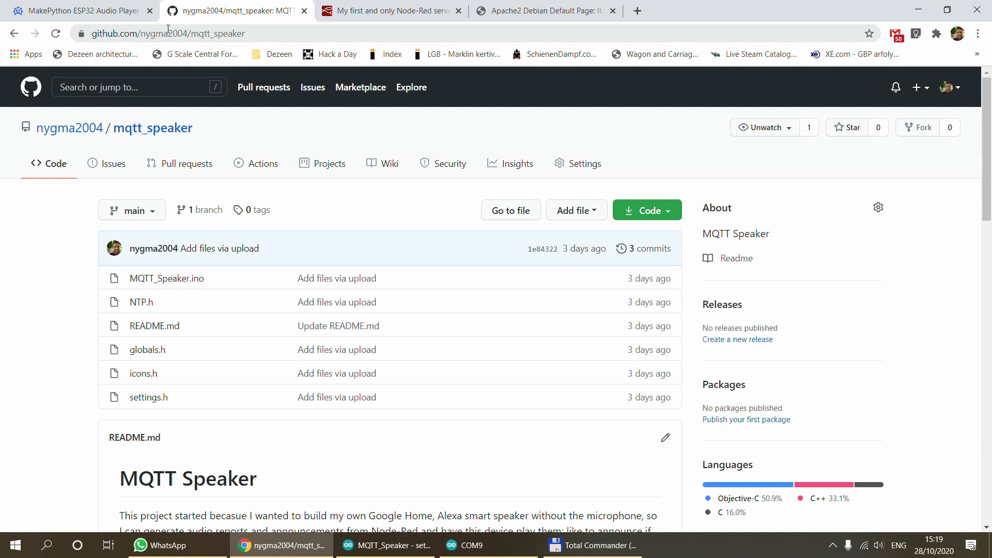
mouse_move(61, 249)
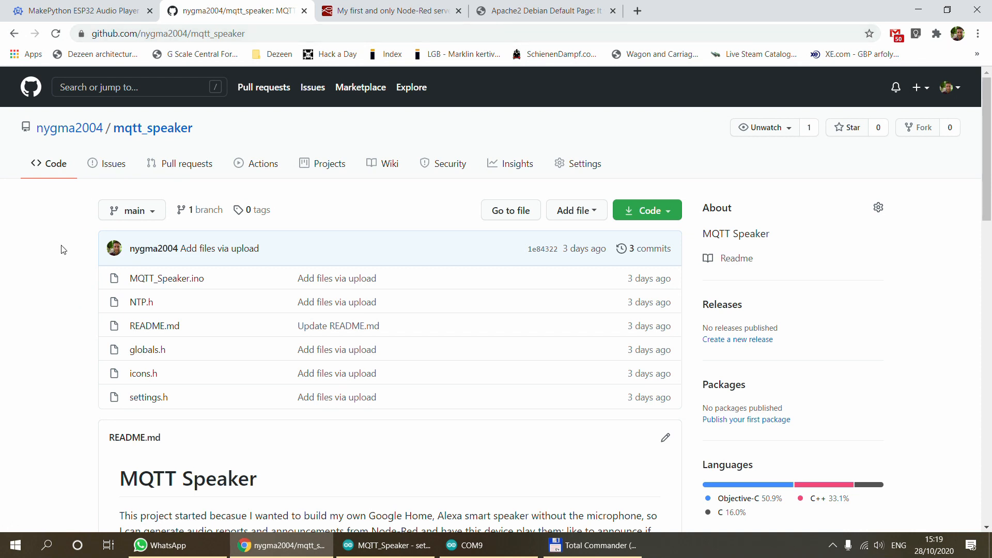
Read the mqtt_speaker README from its title through customizing to sketch installation requirements
scroll(down, 3)
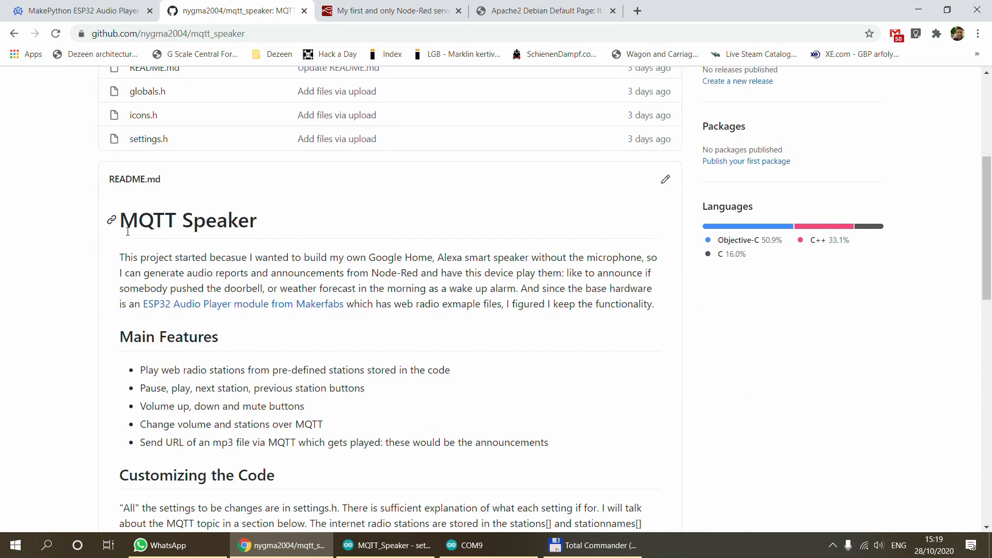
double_click(188, 220)
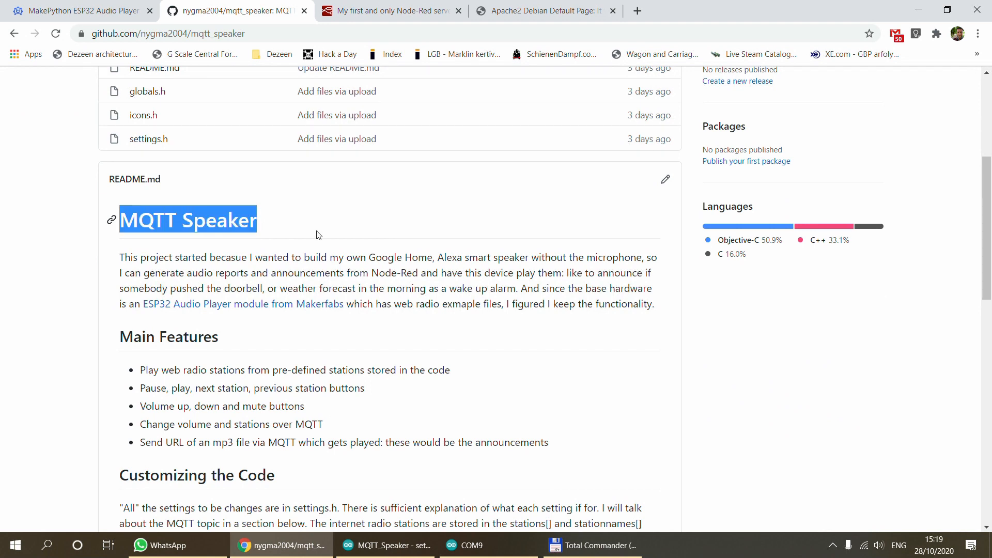
scroll(down, 3)
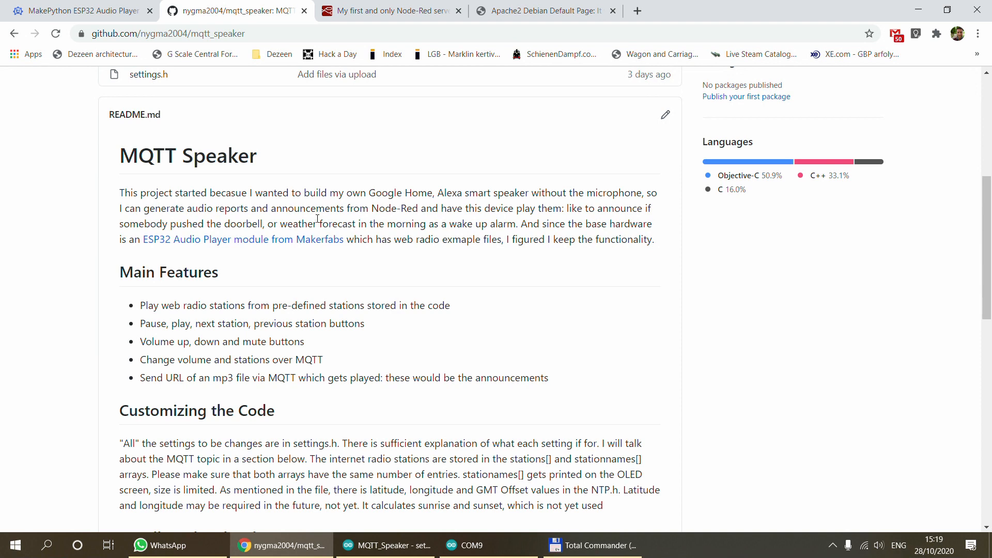
scroll(down, 3)
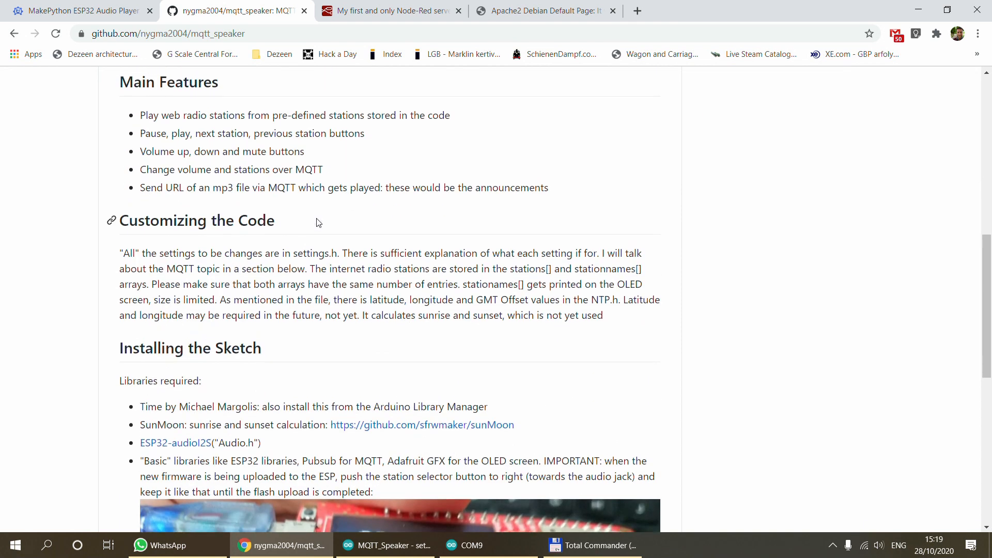
scroll(up, 3)
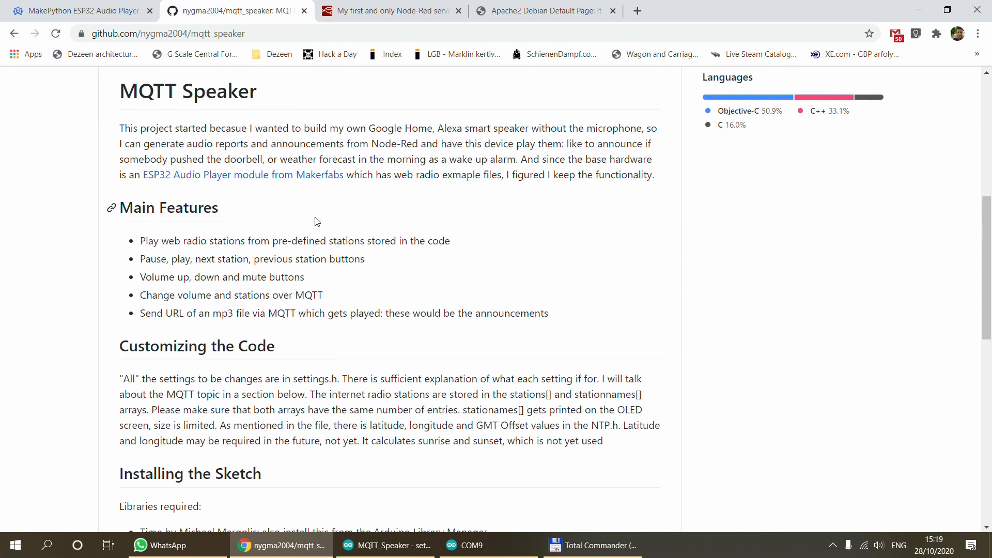
mouse_move(325, 219)
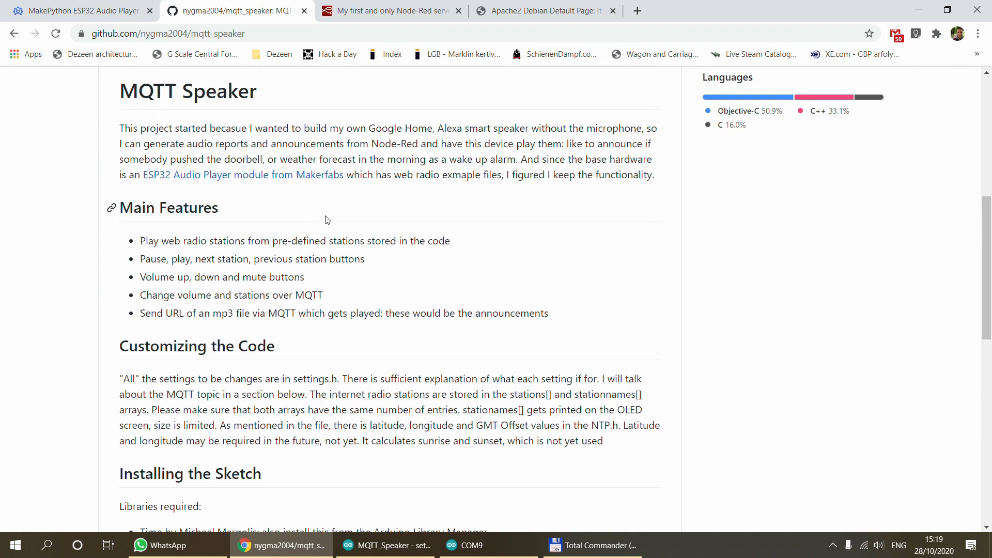
scroll(down, 3)
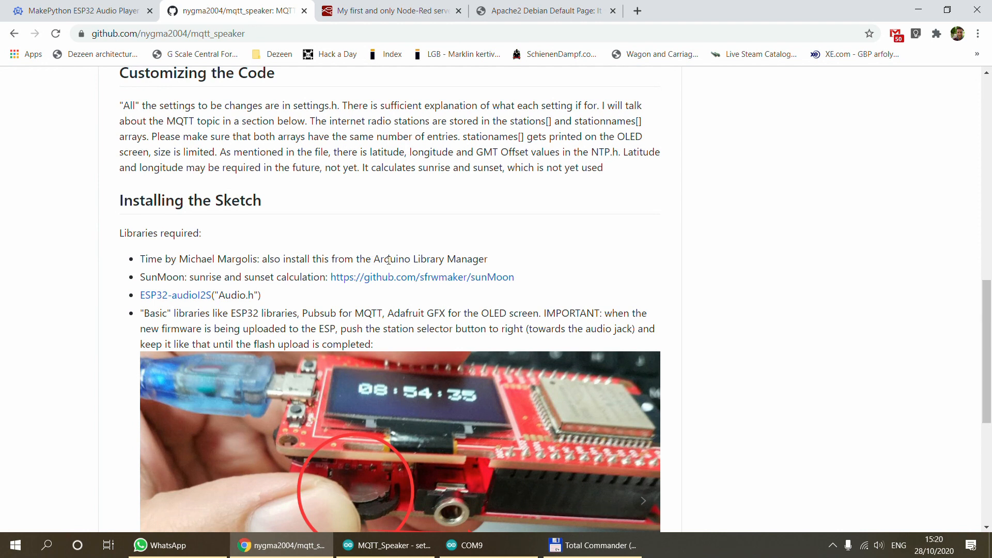
mouse_move(144, 275)
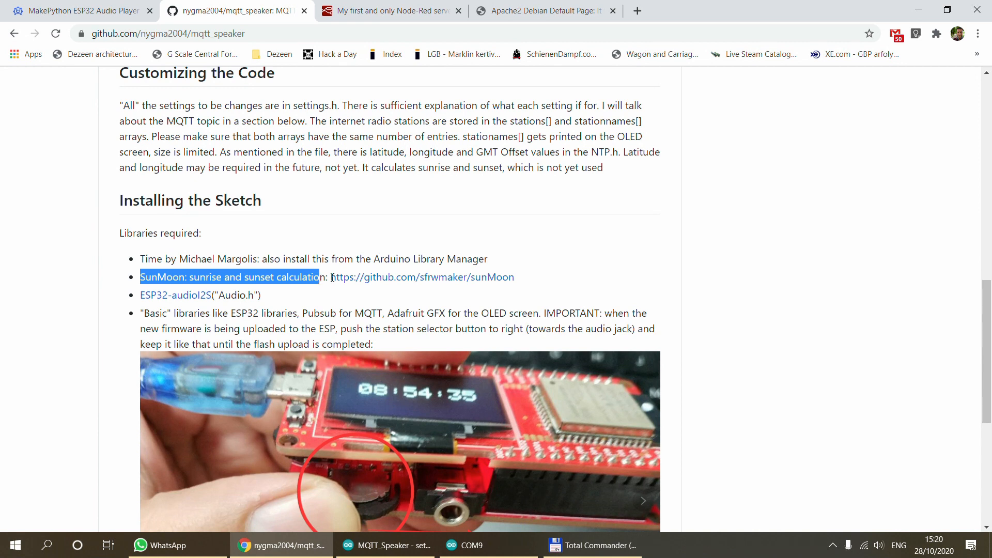
click(224, 290)
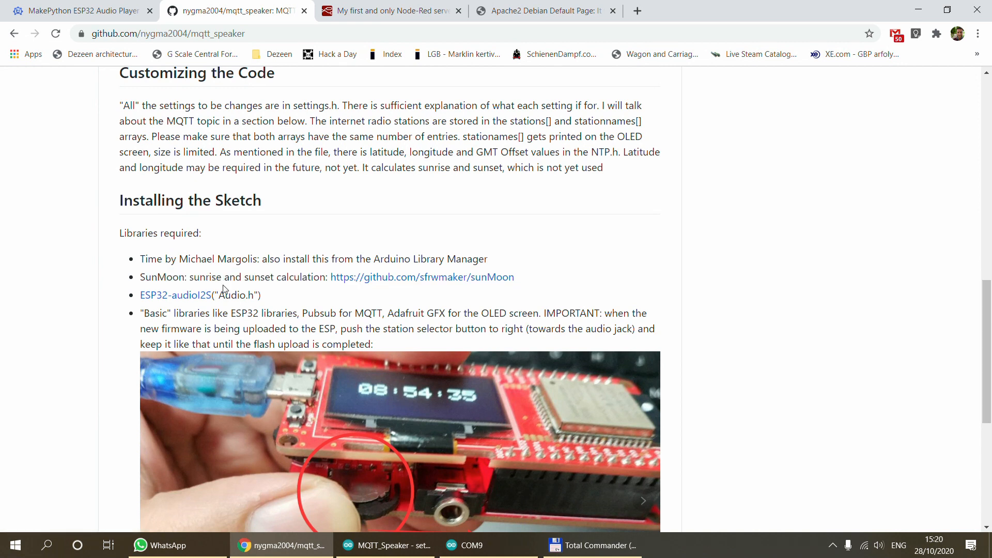
mouse_move(219, 283)
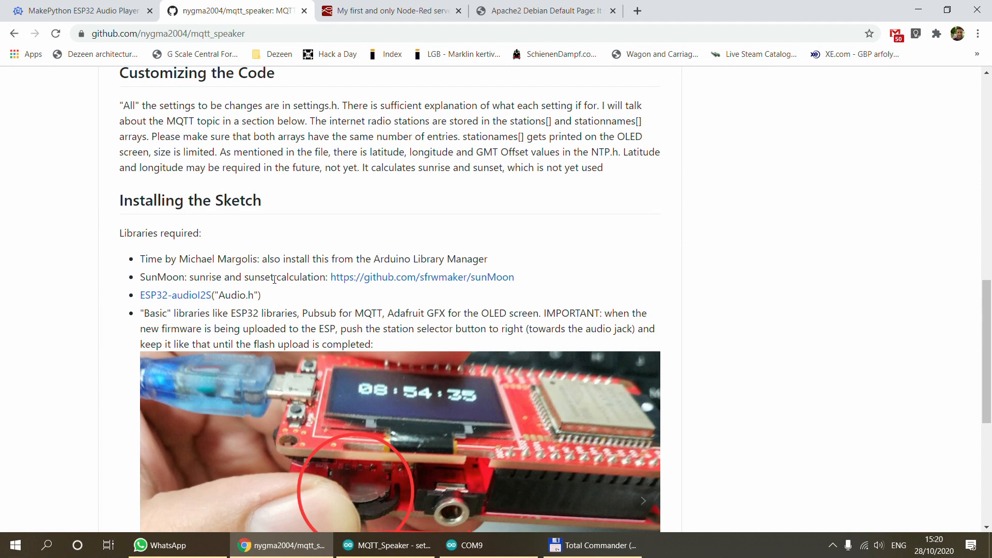
mouse_move(281, 302)
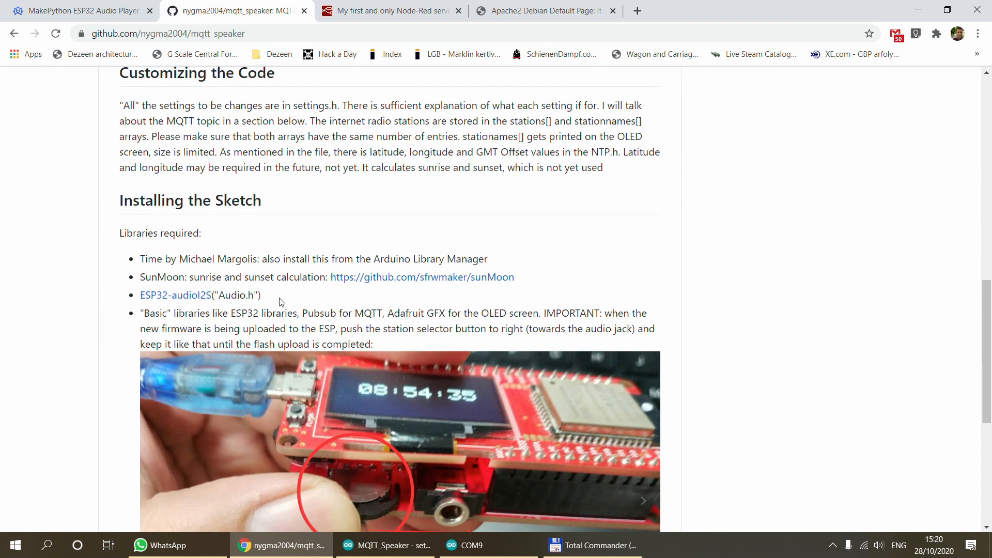
mouse_move(175, 296)
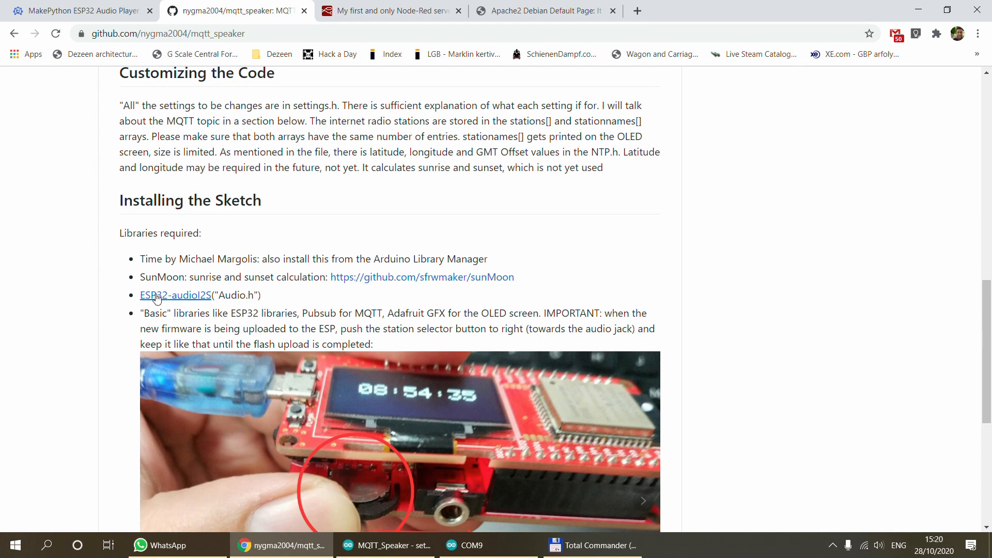
mouse_move(230, 299)
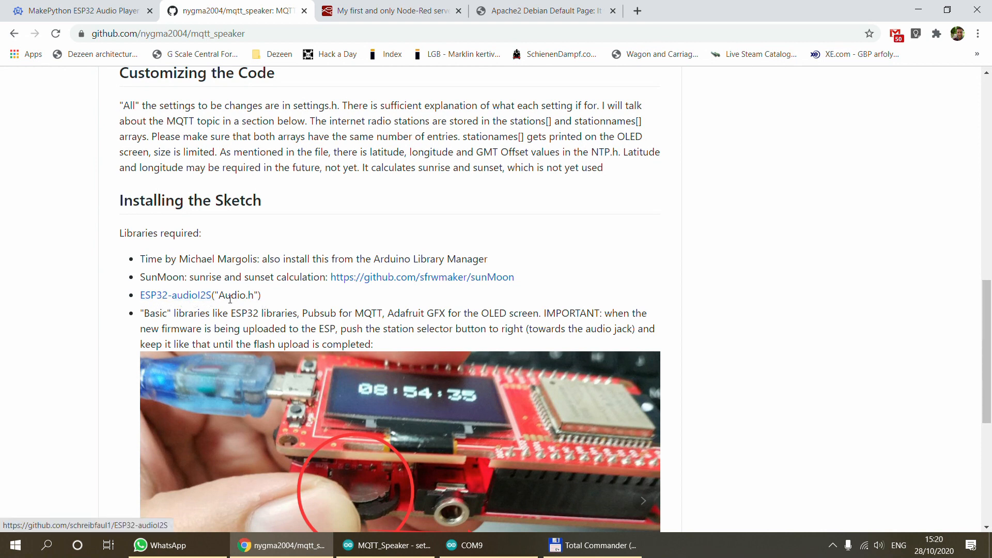
mouse_move(173, 314)
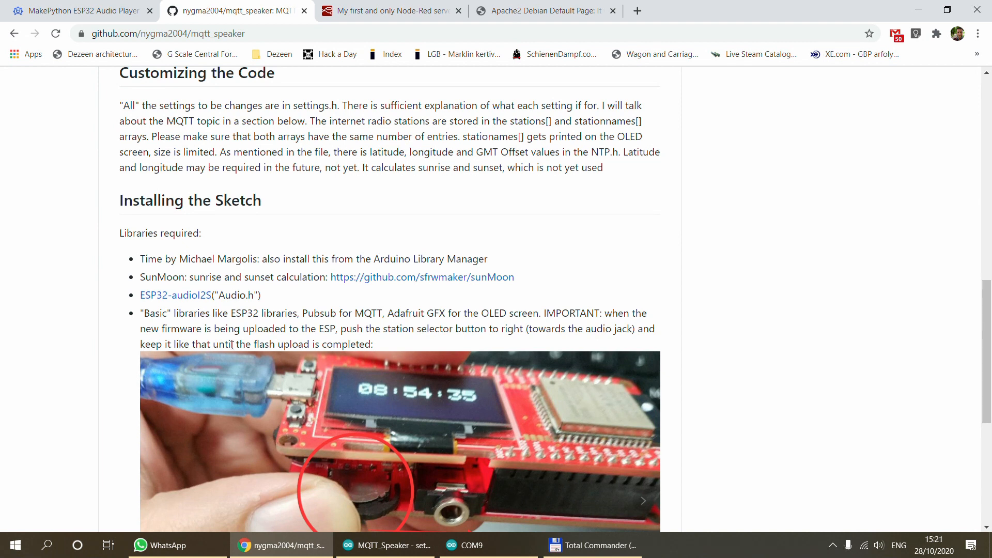
Scroll the README past required libraries to the upload photo and MQTT Topics heading
scroll(down, 3)
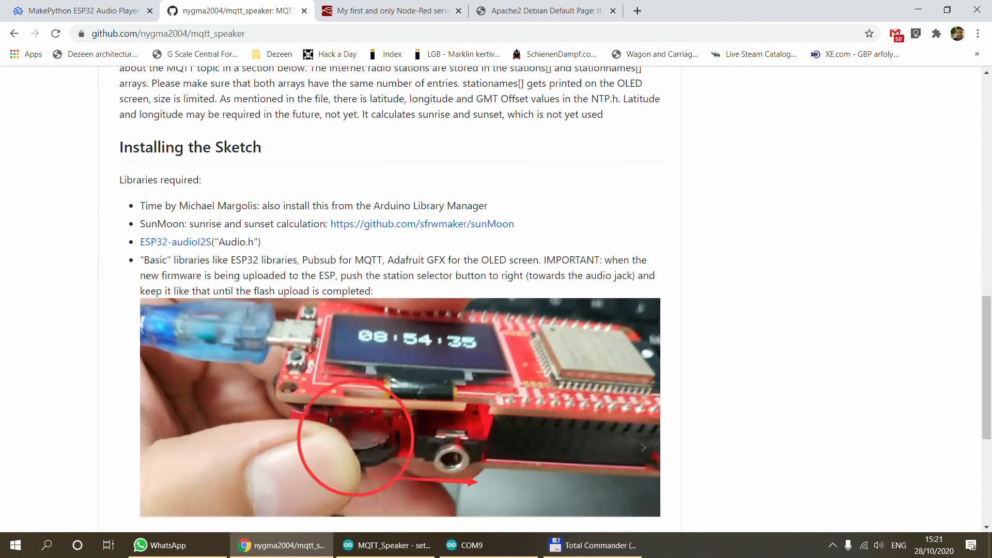
scroll(down, 3)
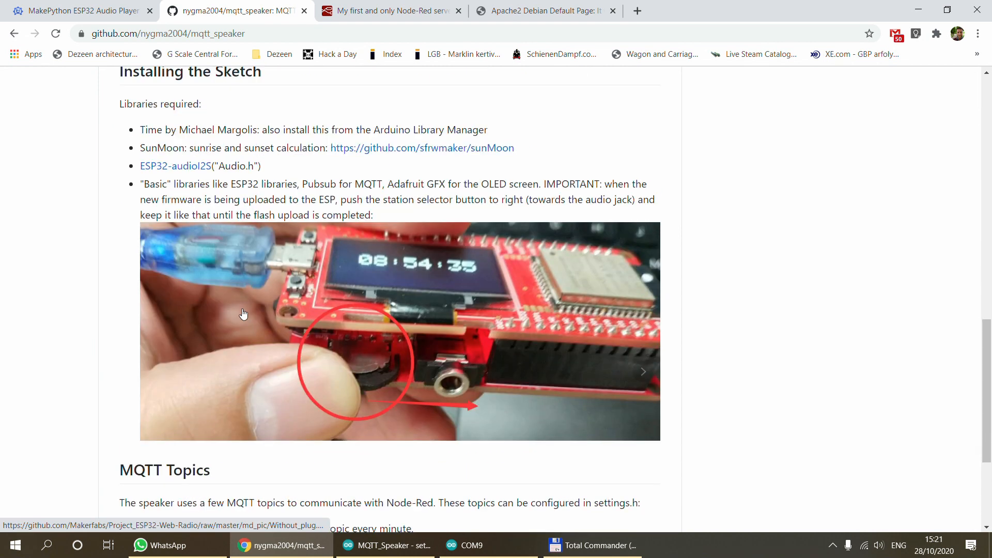
mouse_move(167, 183)
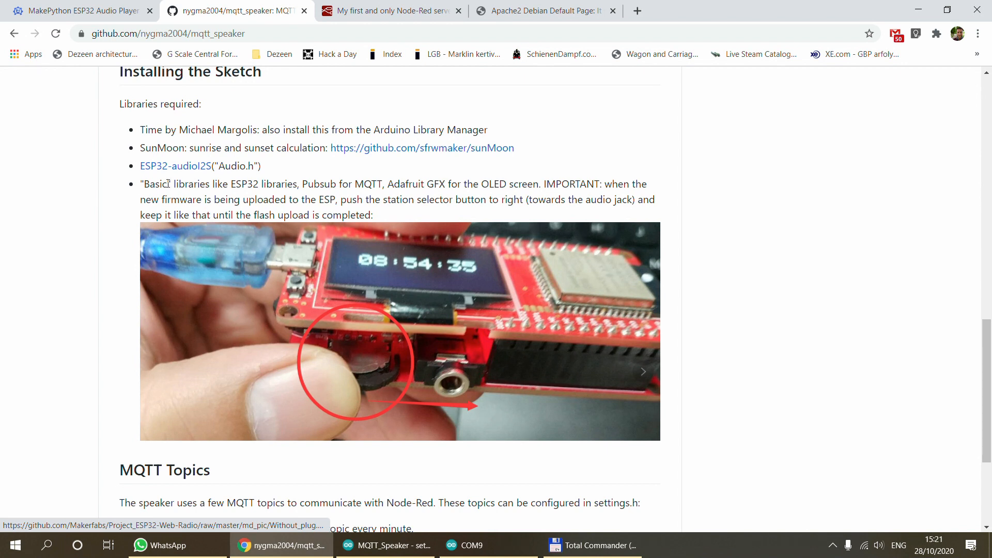
mouse_move(369, 387)
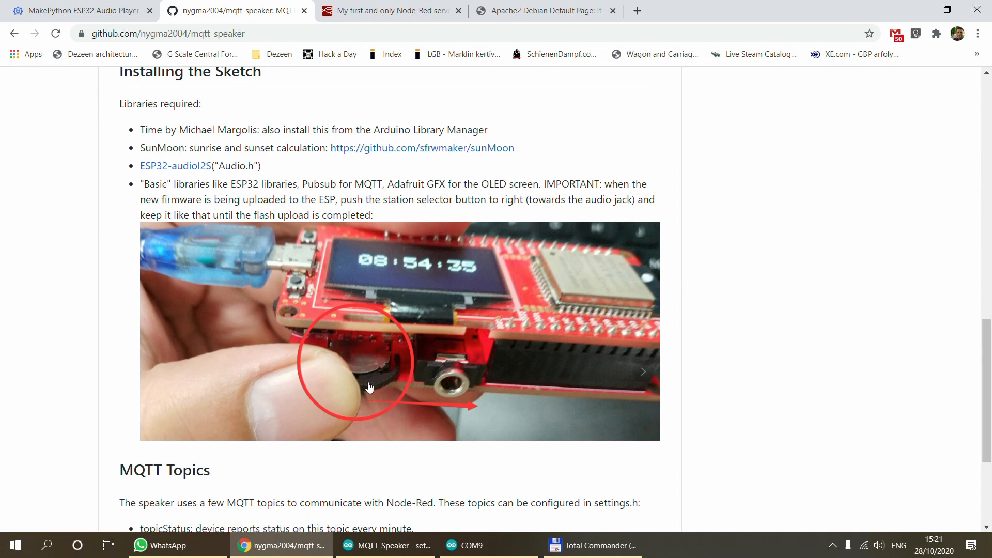
mouse_move(380, 386)
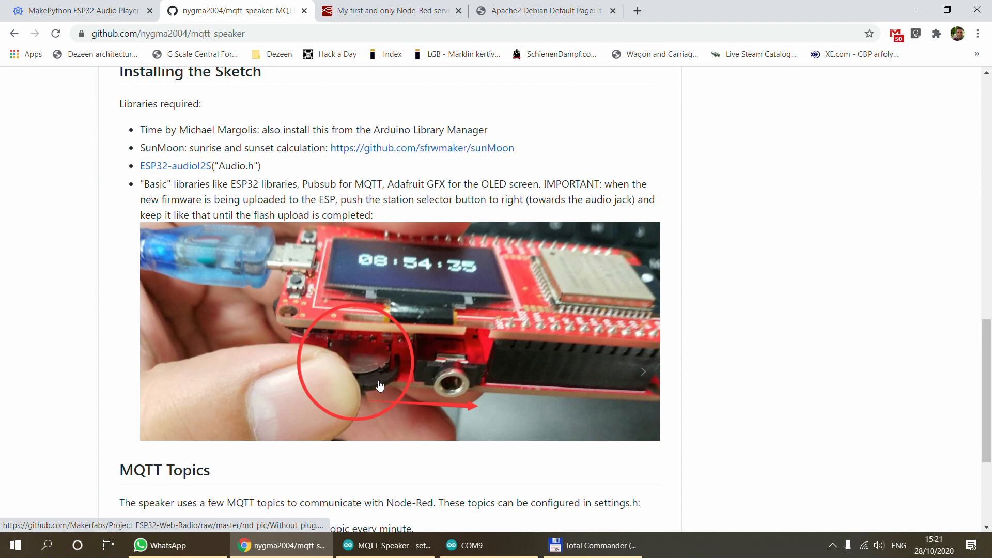
mouse_move(445, 383)
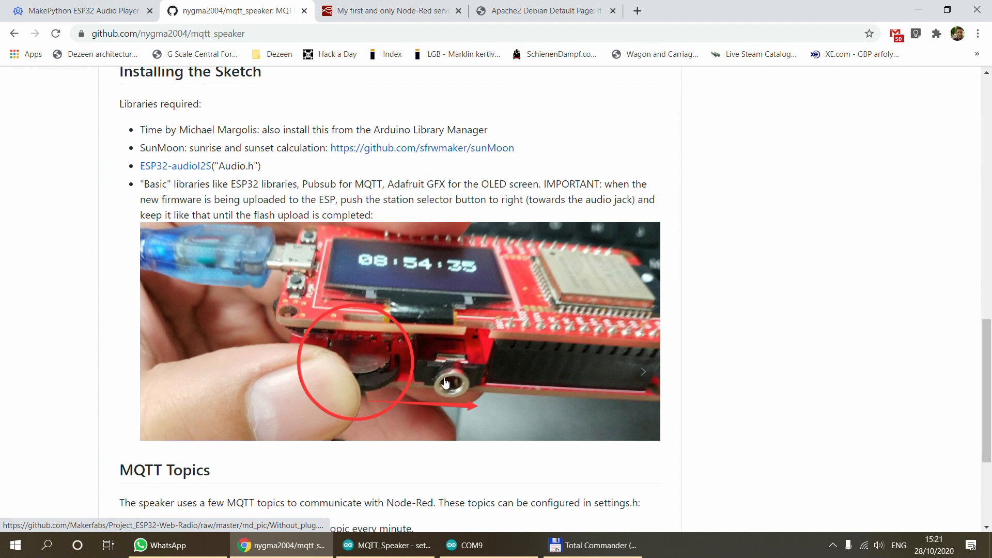
mouse_move(387, 409)
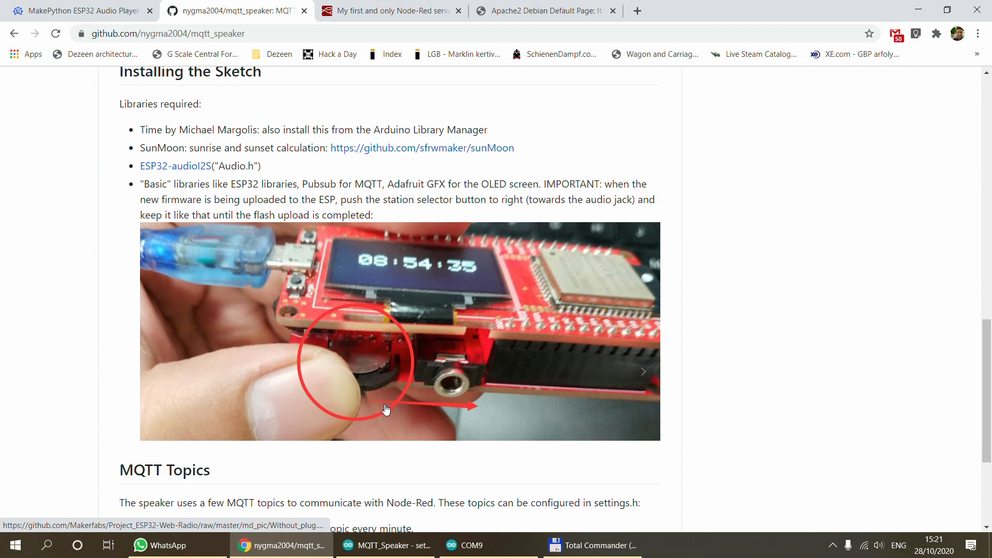
mouse_move(395, 407)
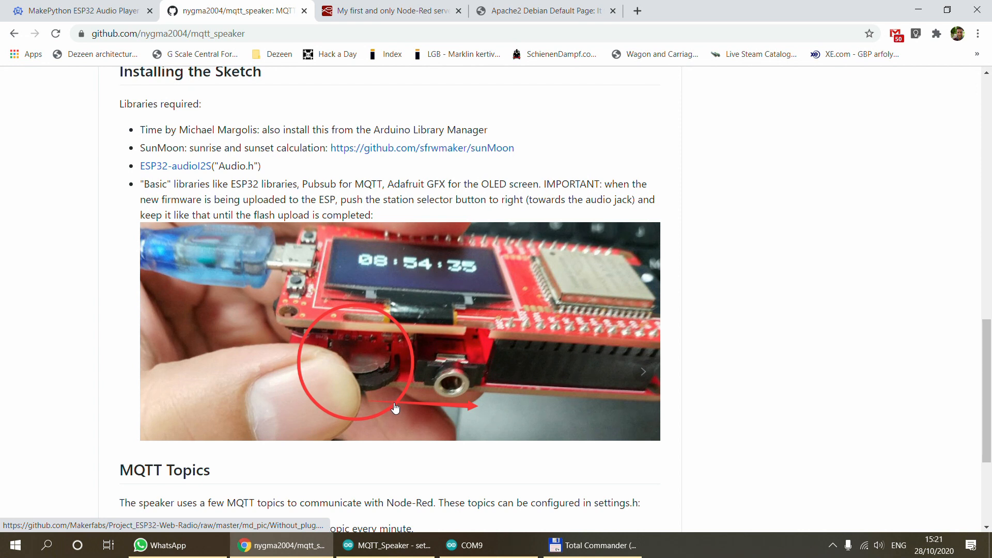
mouse_move(397, 403)
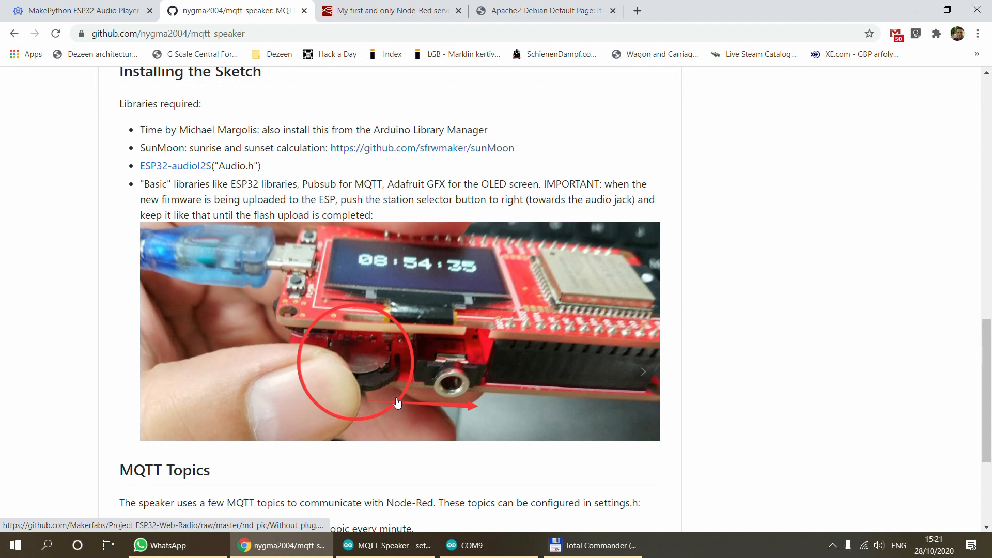
mouse_move(403, 400)
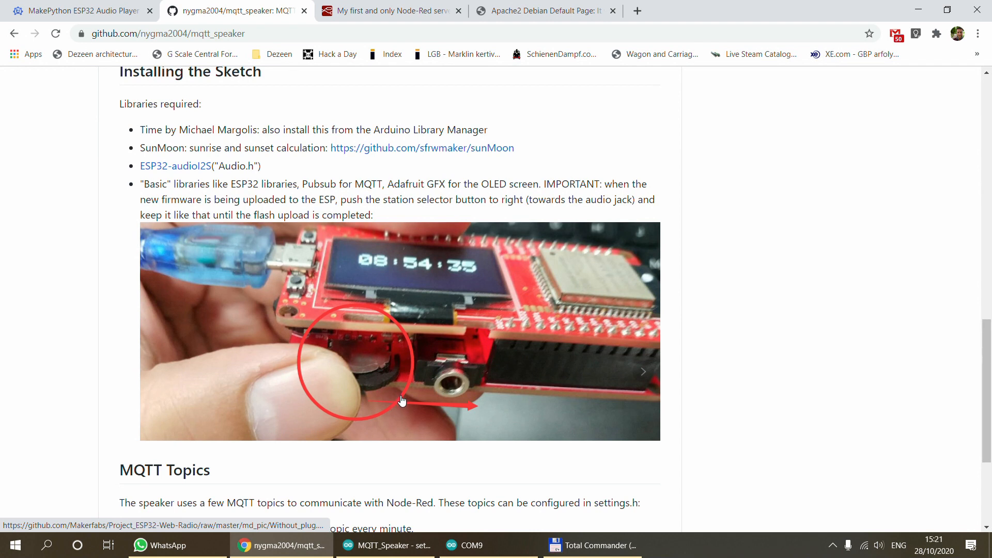
mouse_move(380, 372)
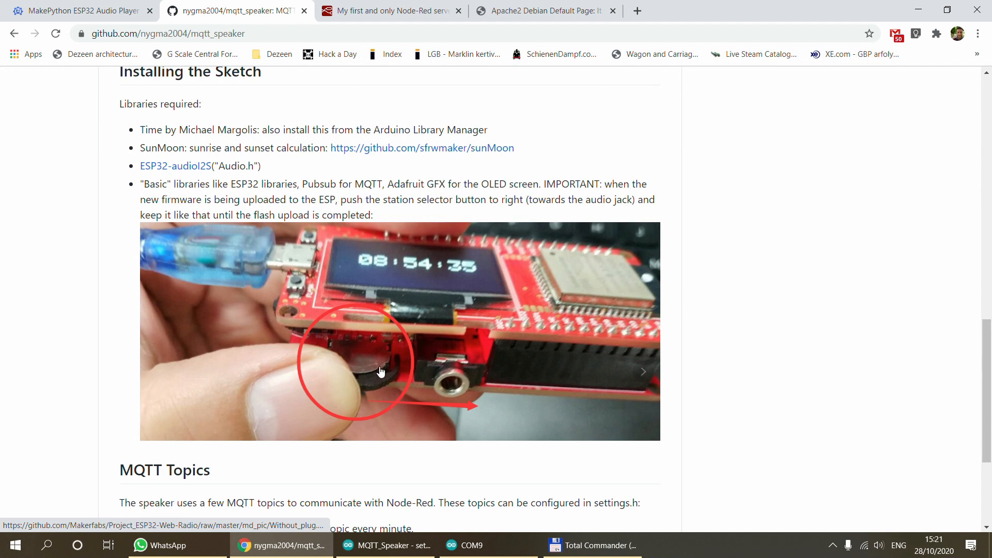
mouse_move(365, 415)
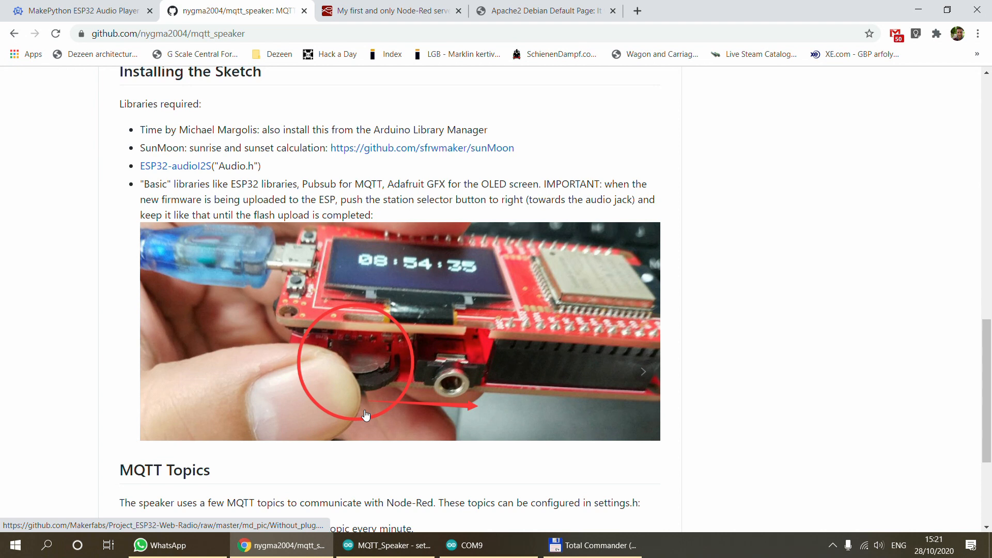
Bring the MQTT_Speaker sketch window in Arduino IDE to the front
click(387, 545)
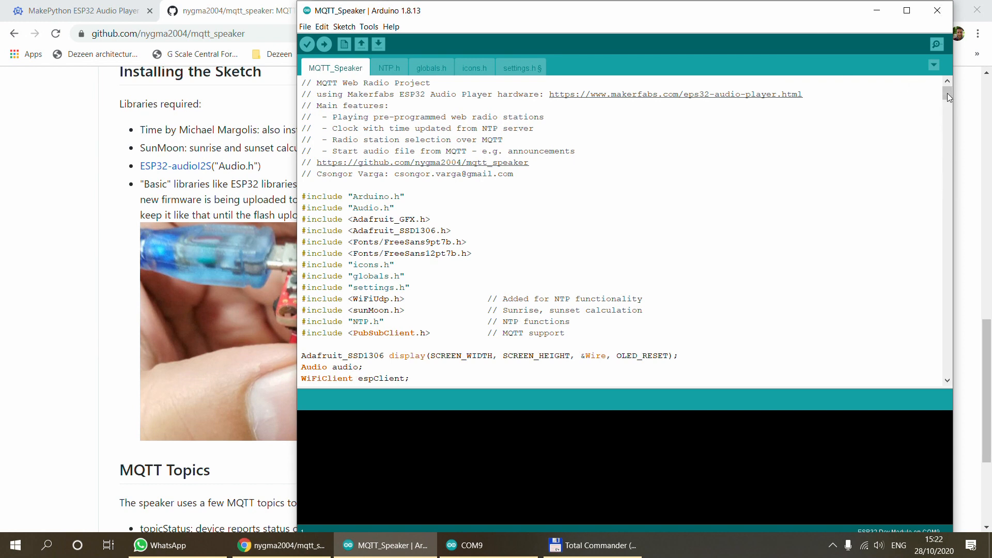
scroll(down, 3)
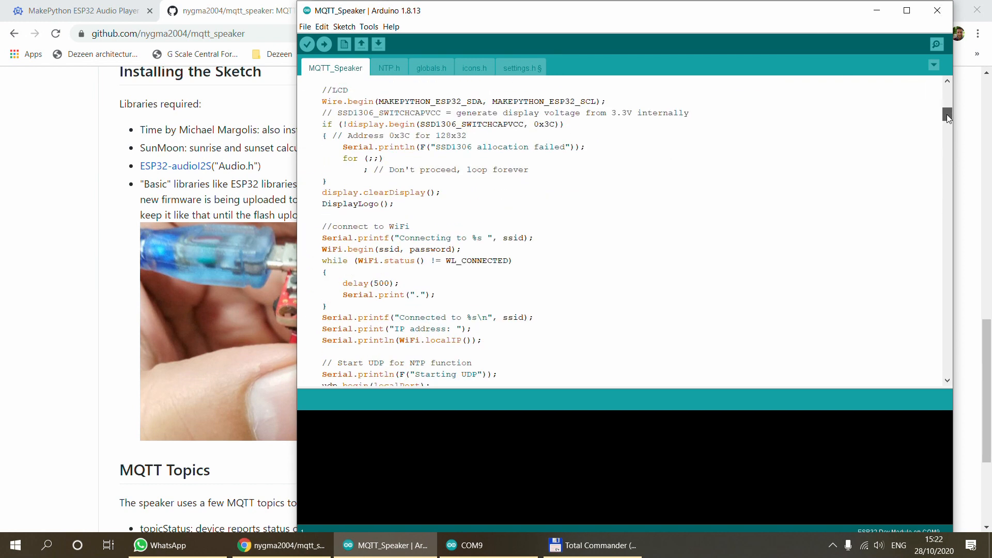
scroll(down, 3)
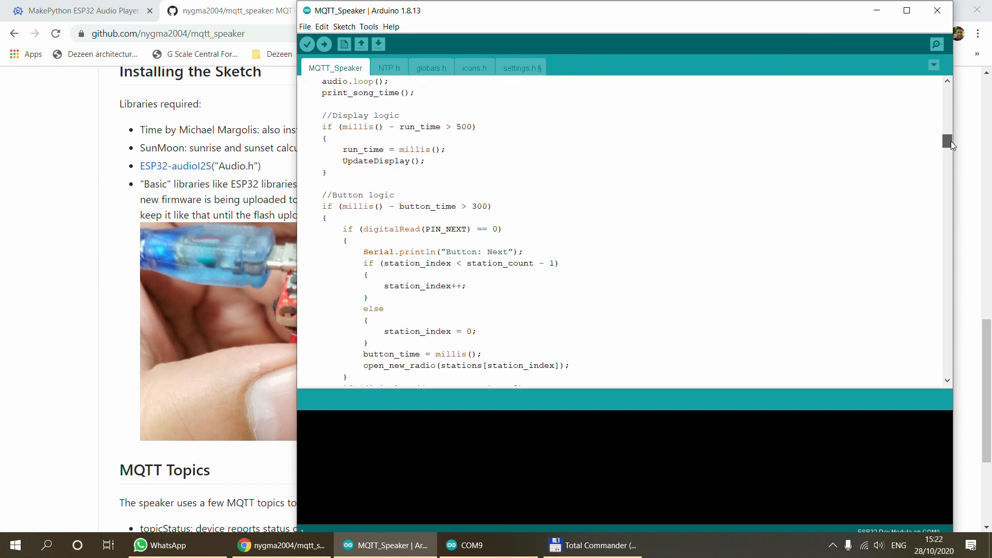
scroll(up, 3)
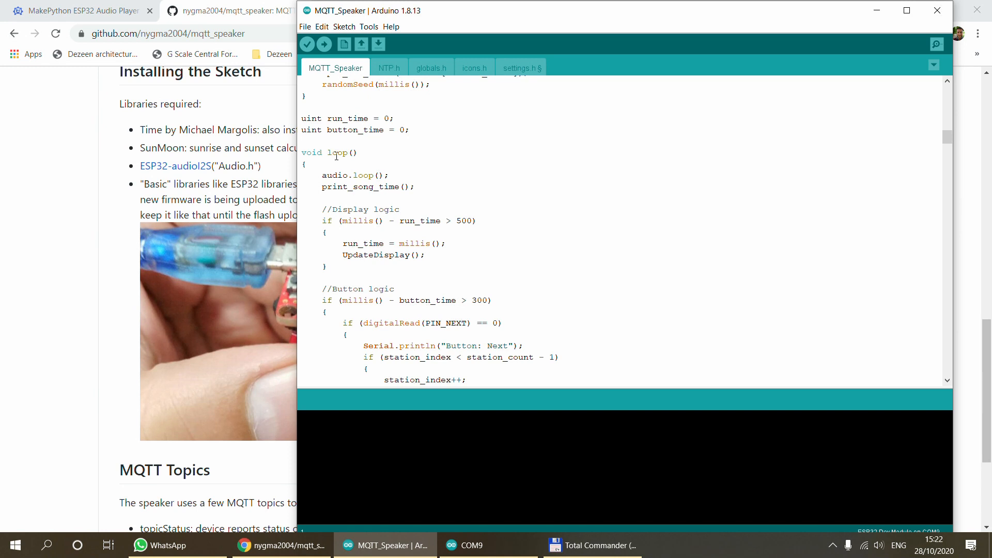
scroll(down, 3)
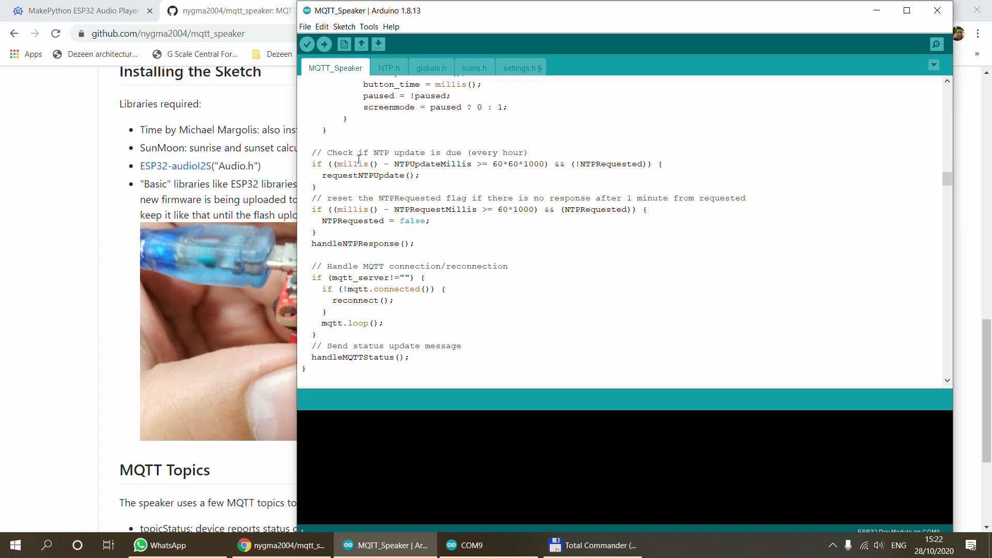
Skim icons.h, then view settings.h with its WiFi, MQTT credentials and topics
click(474, 68)
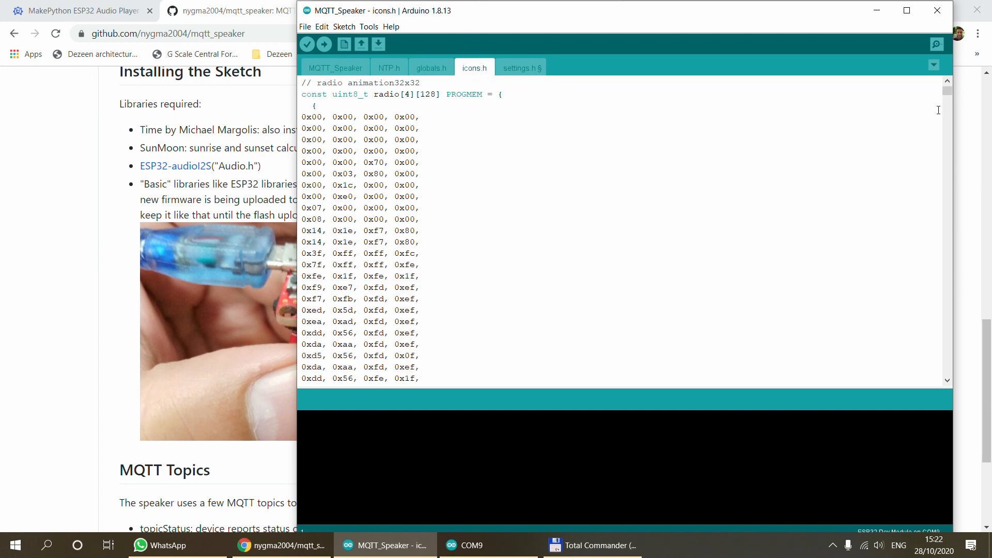
scroll(down, 3)
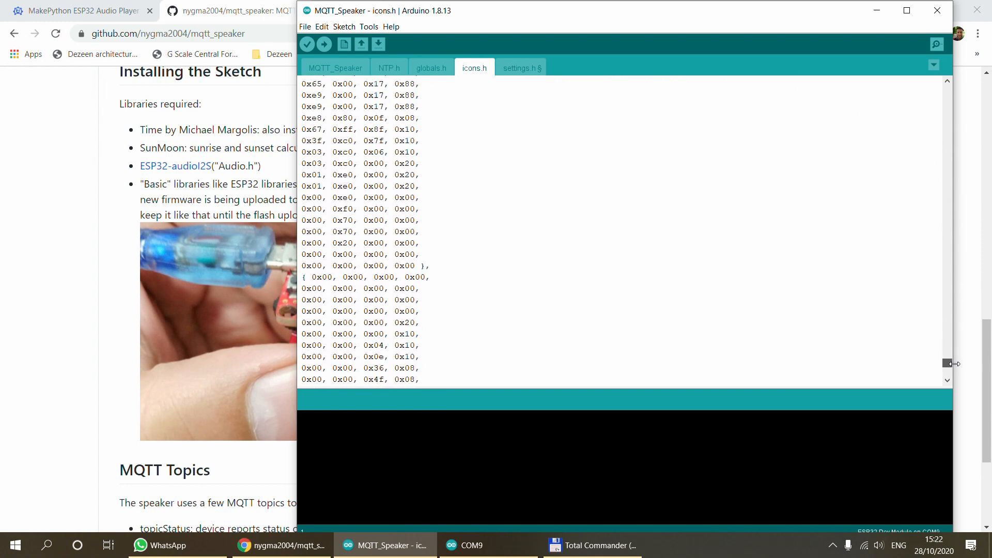
scroll(down, 3)
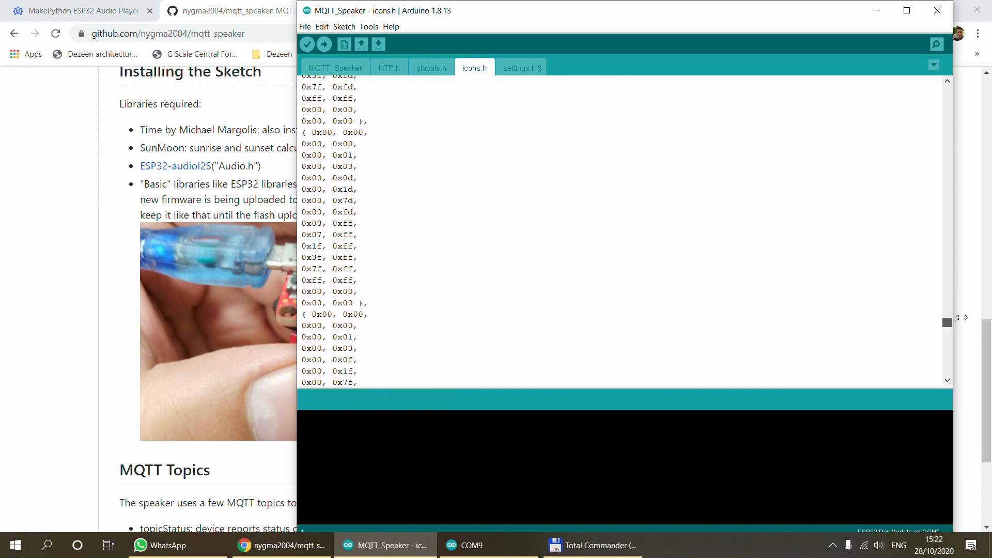
scroll(up, 3)
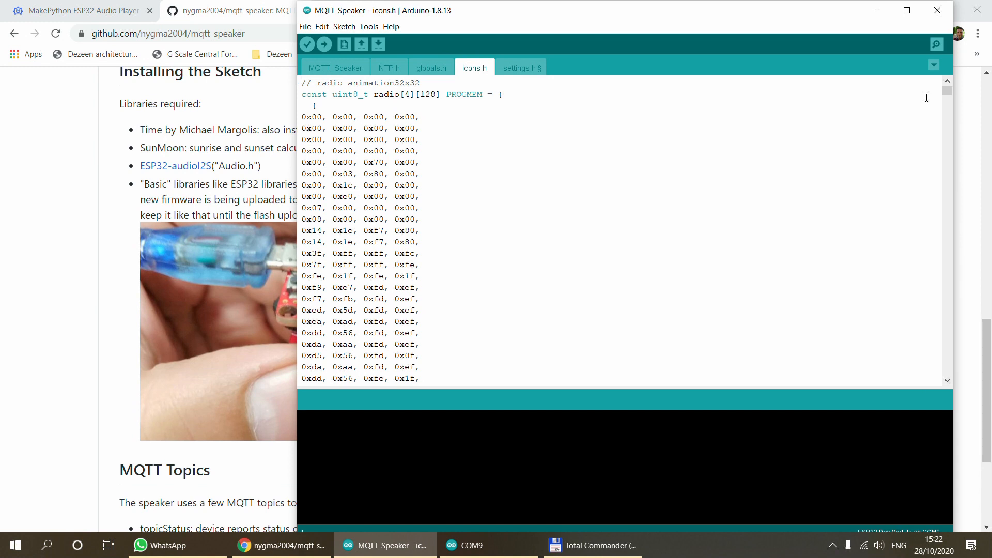
mouse_move(488, 102)
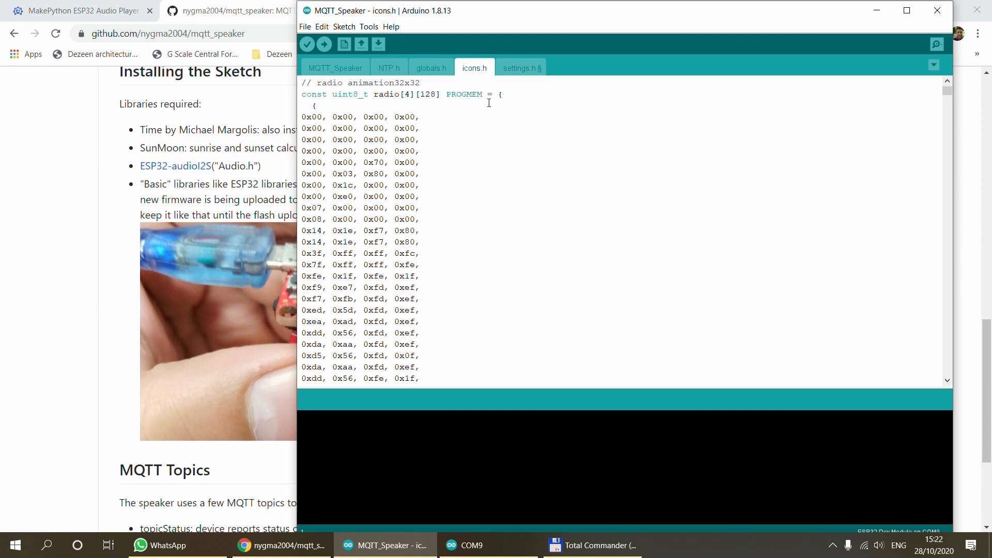
click(520, 68)
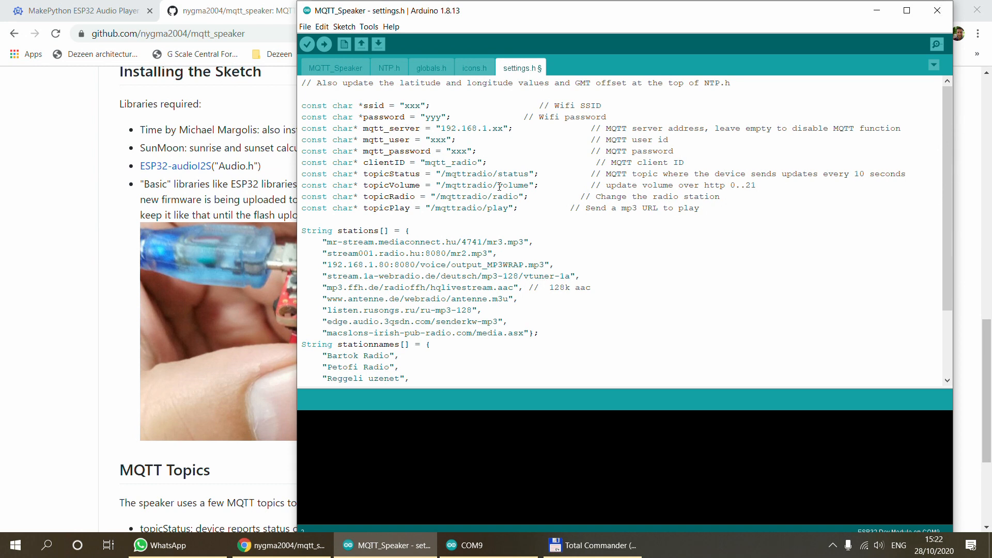
click(302, 93)
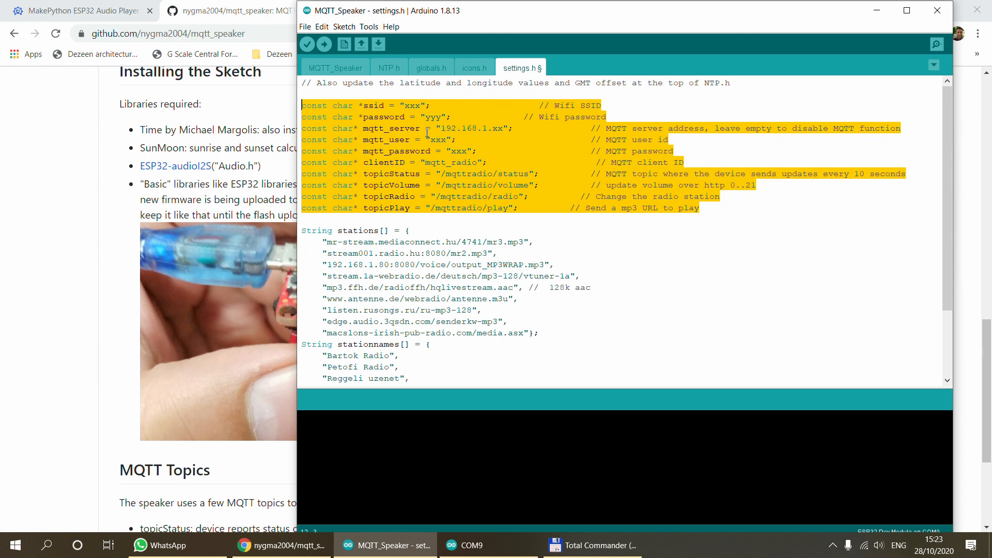
click(637, 121)
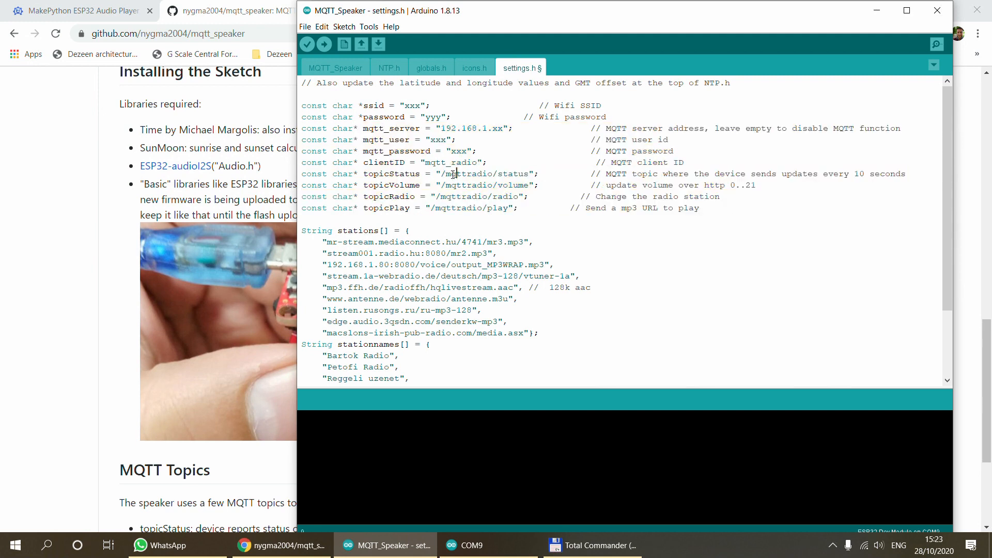
double_click(485, 173)
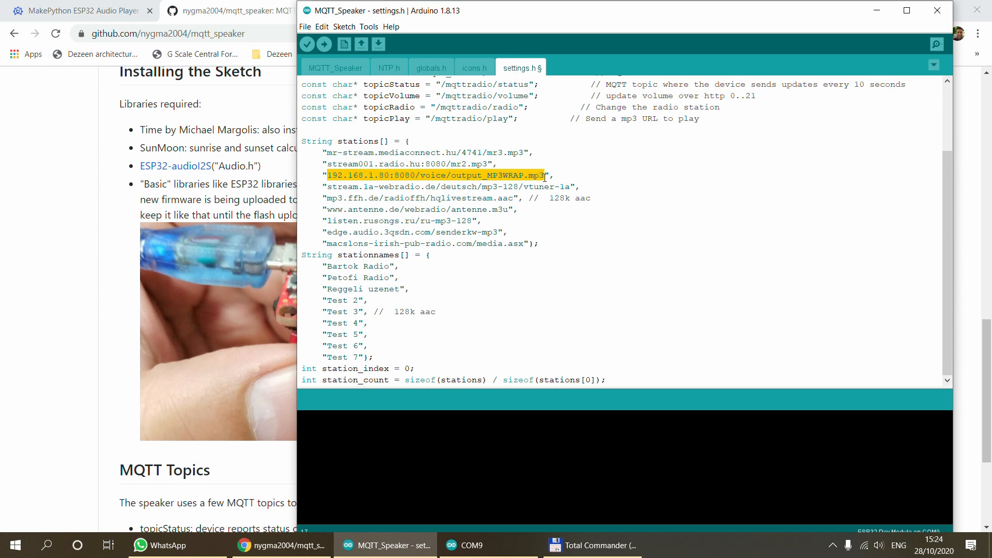
click(352, 175)
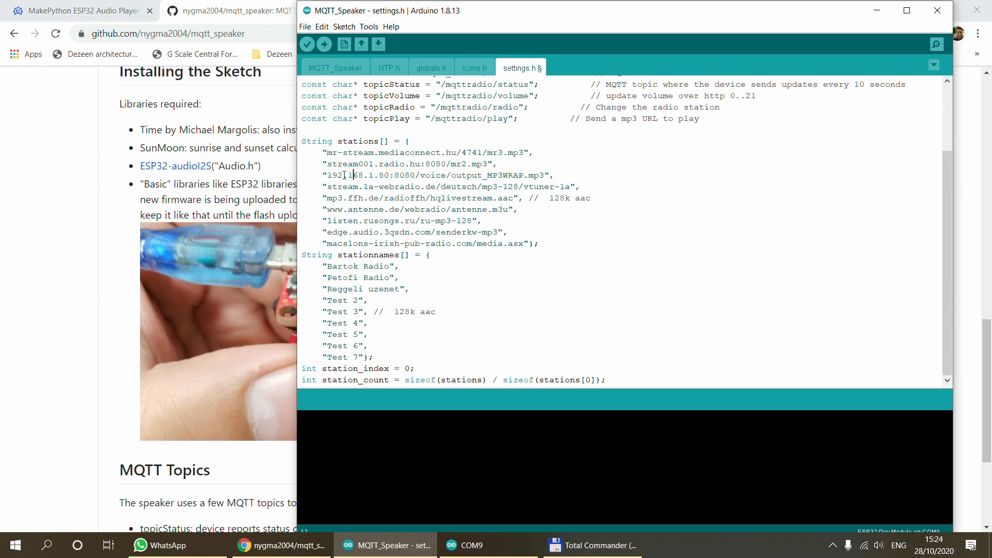
double_click(436, 175)
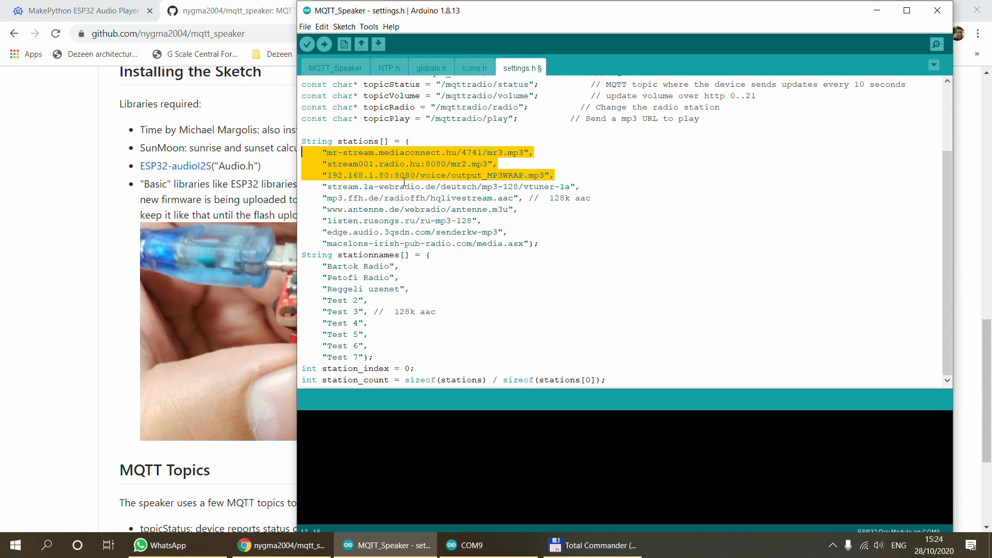
mouse_move(409, 185)
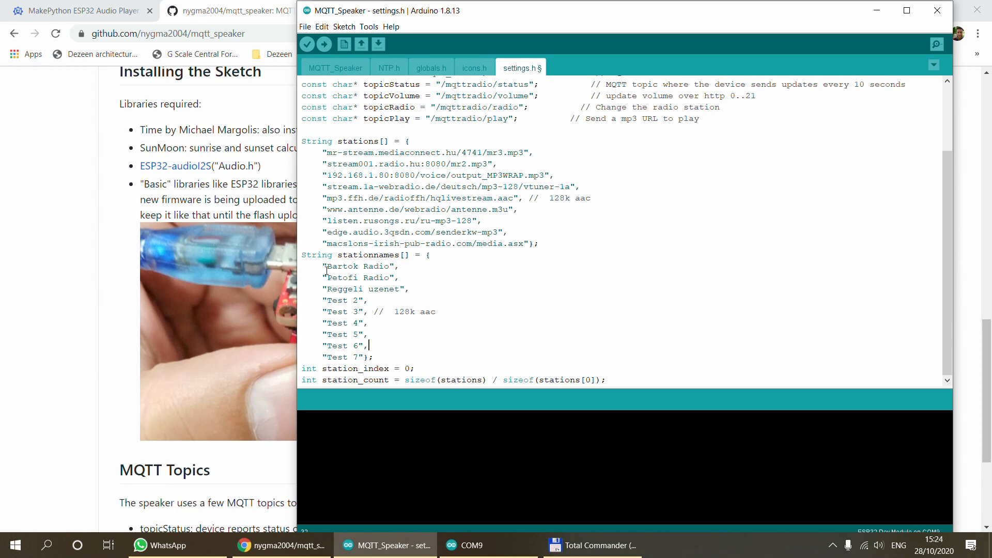
mouse_move(335, 163)
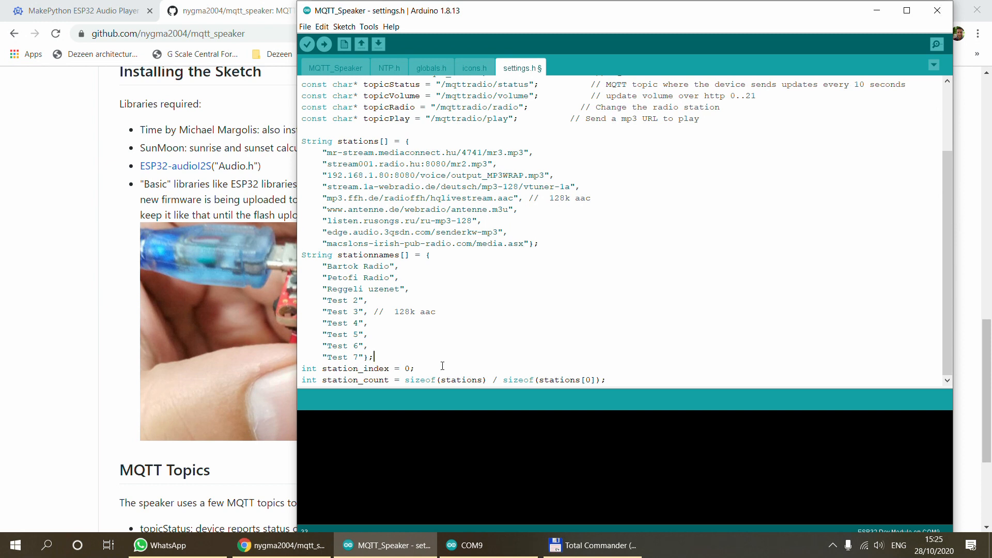
mouse_move(463, 325)
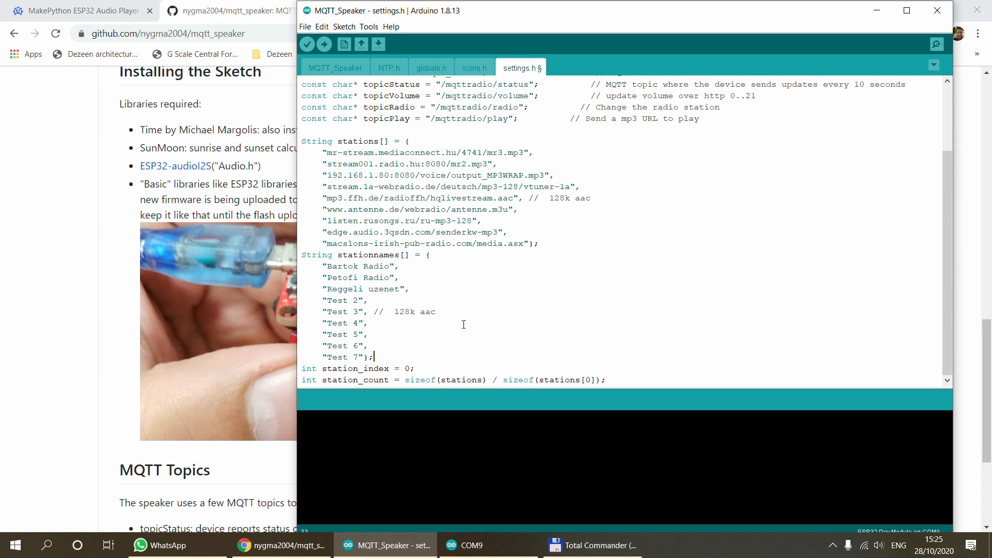
Review NTP.h GMT offset and latitude 47.44 coordinates, then return to the MQTT_Speaker tab
click(389, 68)
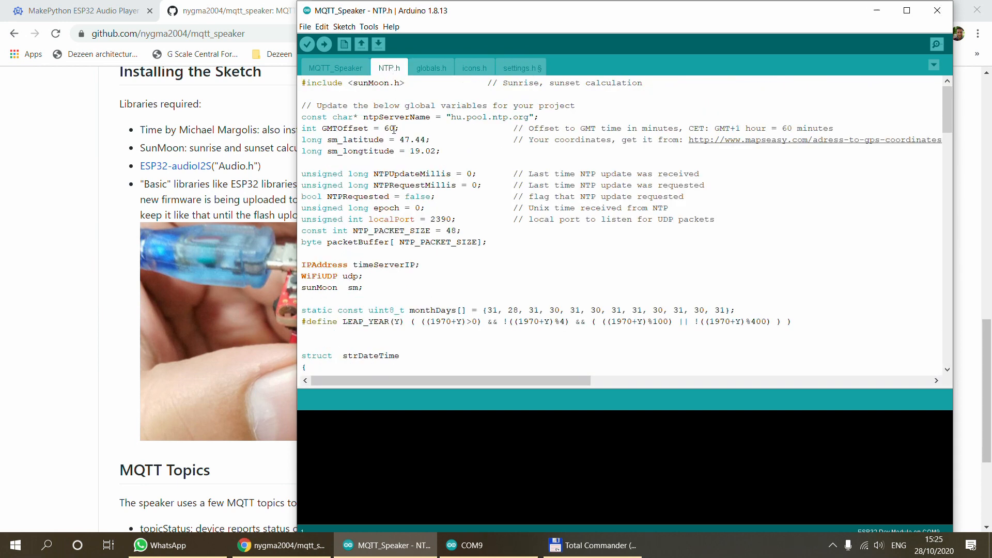
mouse_move(491, 130)
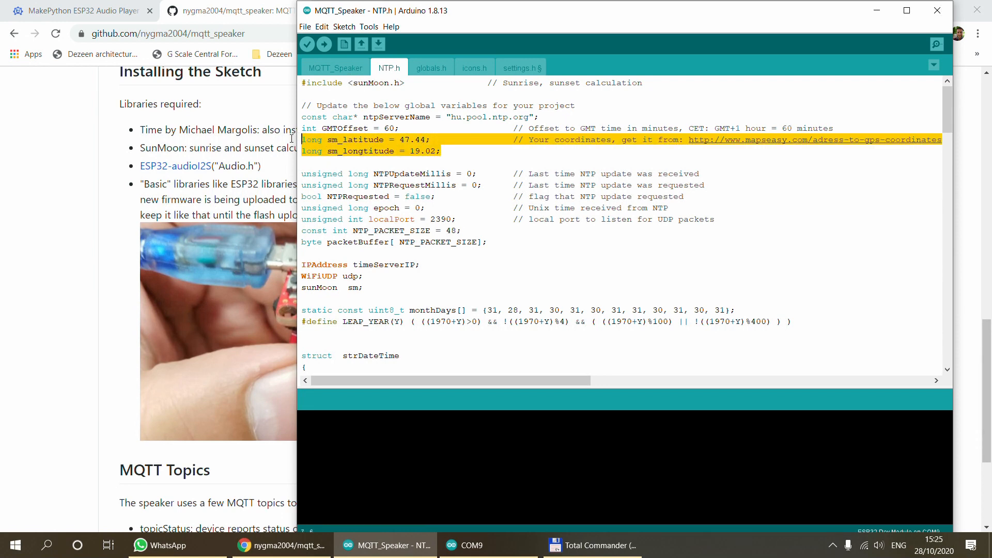
click(417, 151)
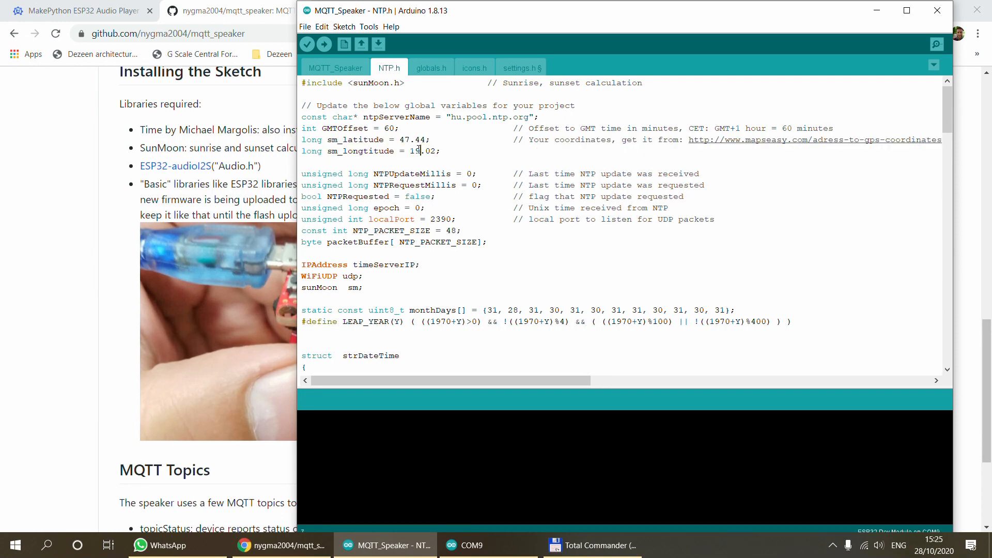
double_click(411, 139)
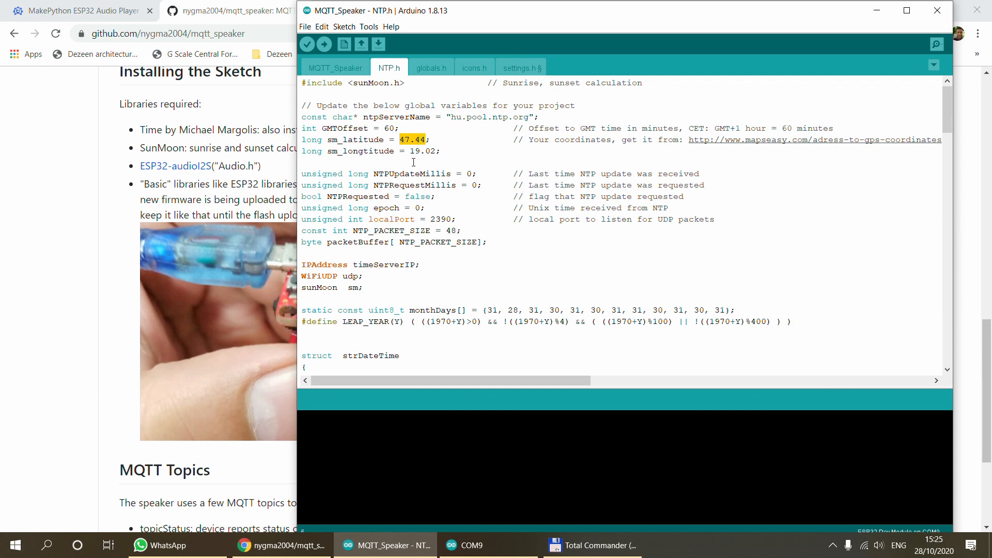
double_click(423, 151)
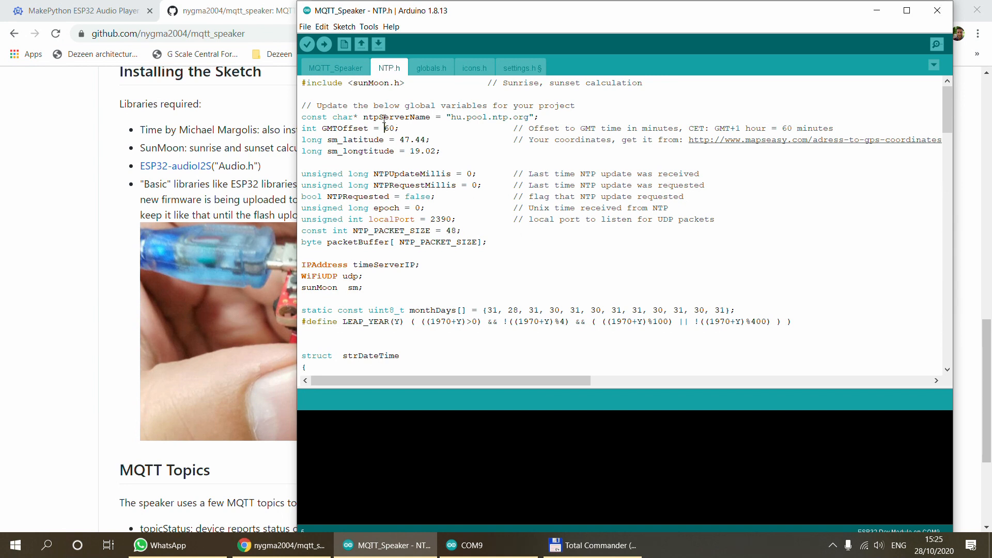
click(336, 67)
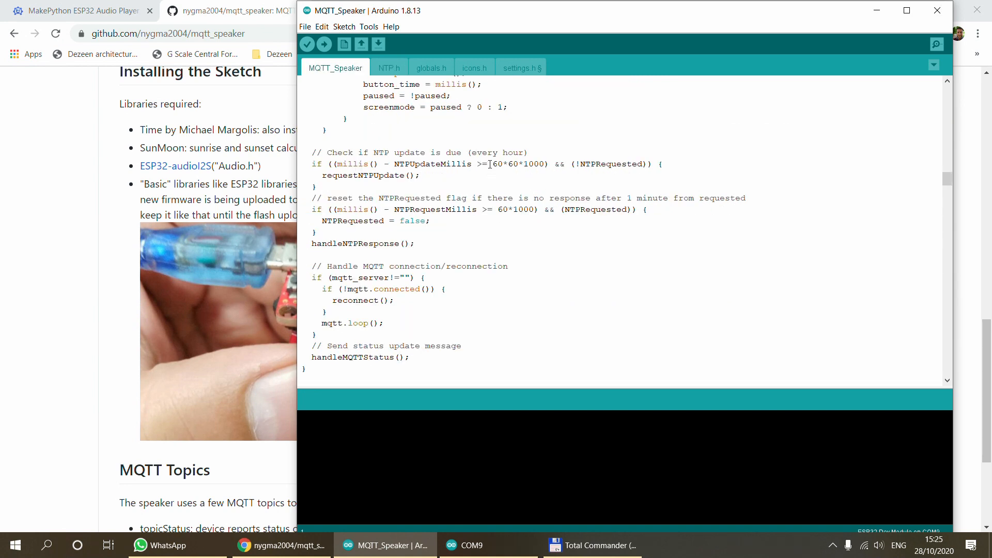
click(369, 26)
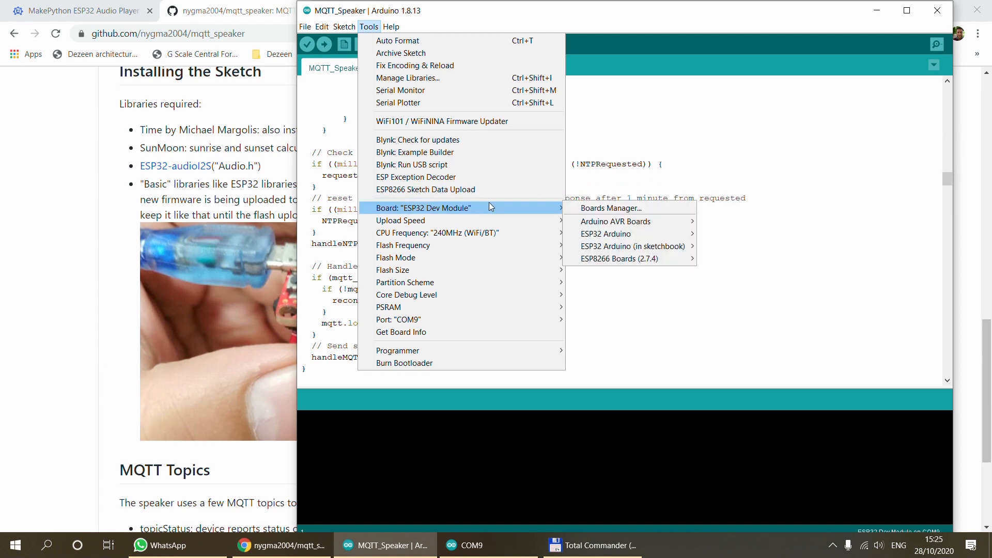
mouse_move(415, 214)
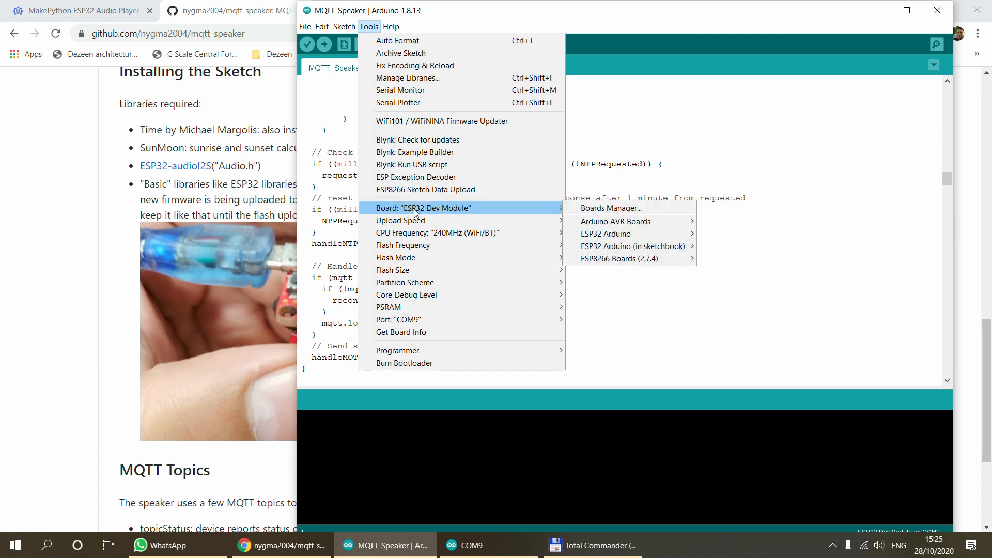
mouse_move(401, 220)
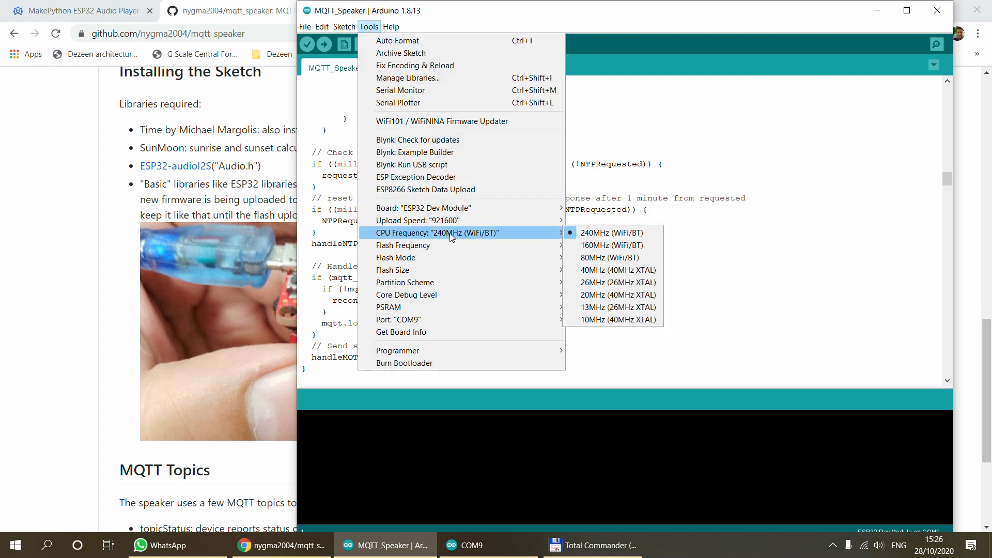
mouse_move(403, 246)
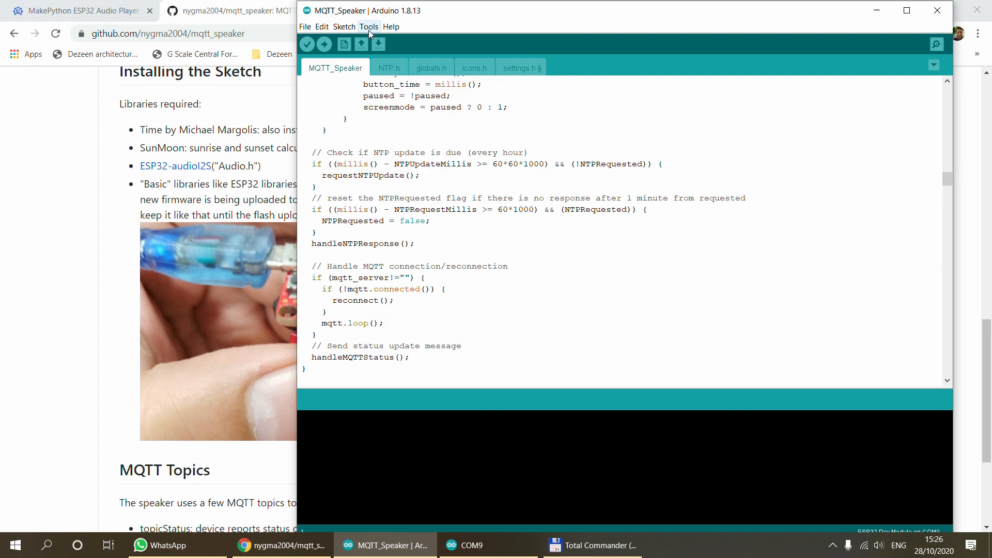
mouse_move(321, 26)
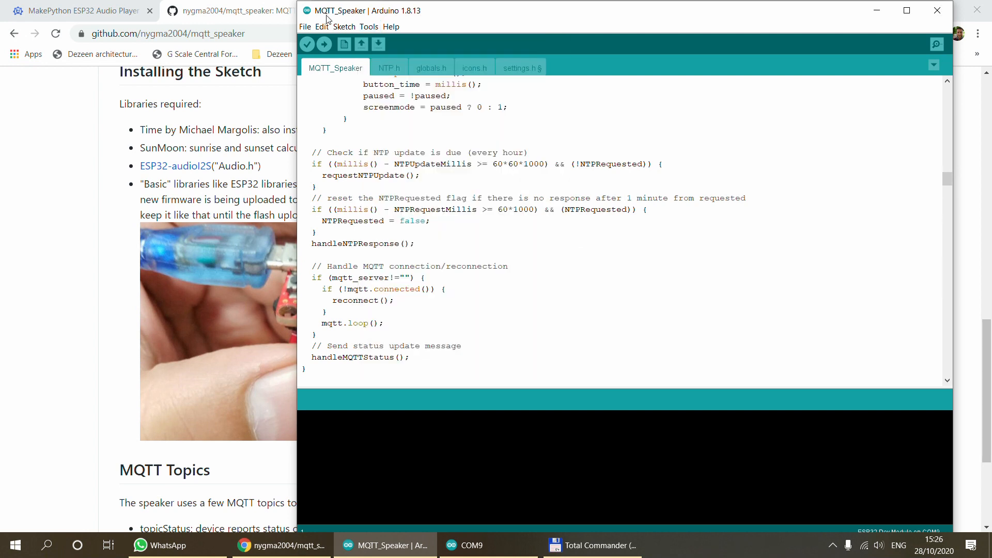
click(370, 26)
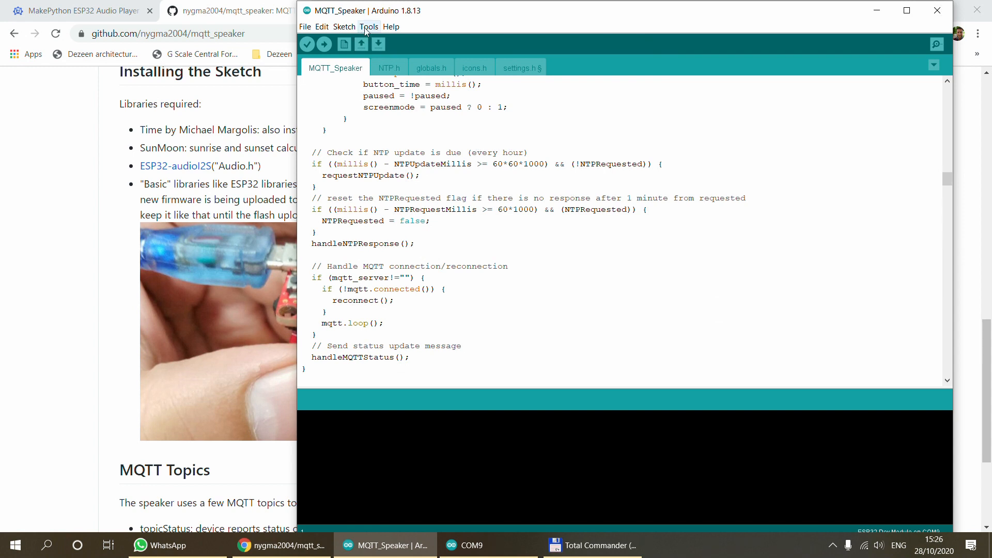
click(369, 26)
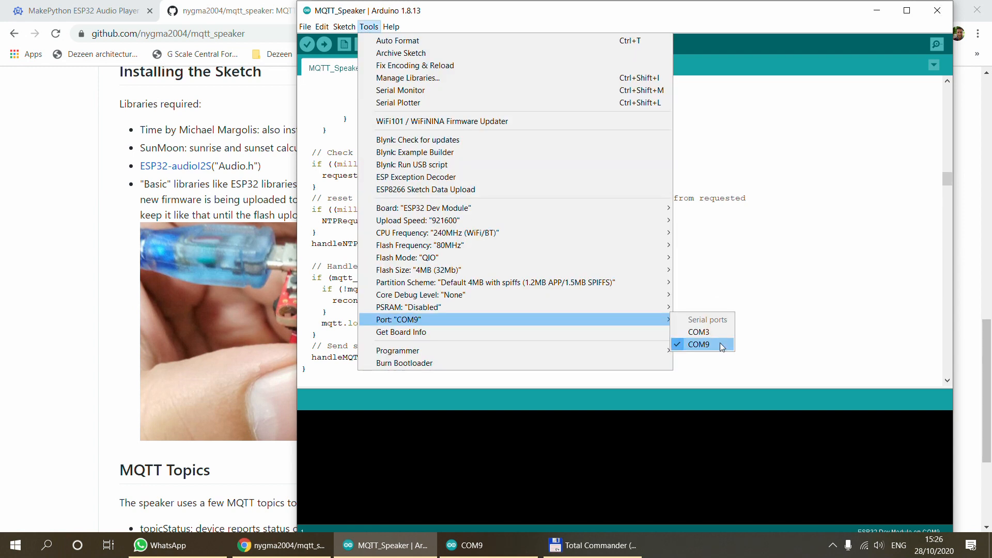
click(697, 344)
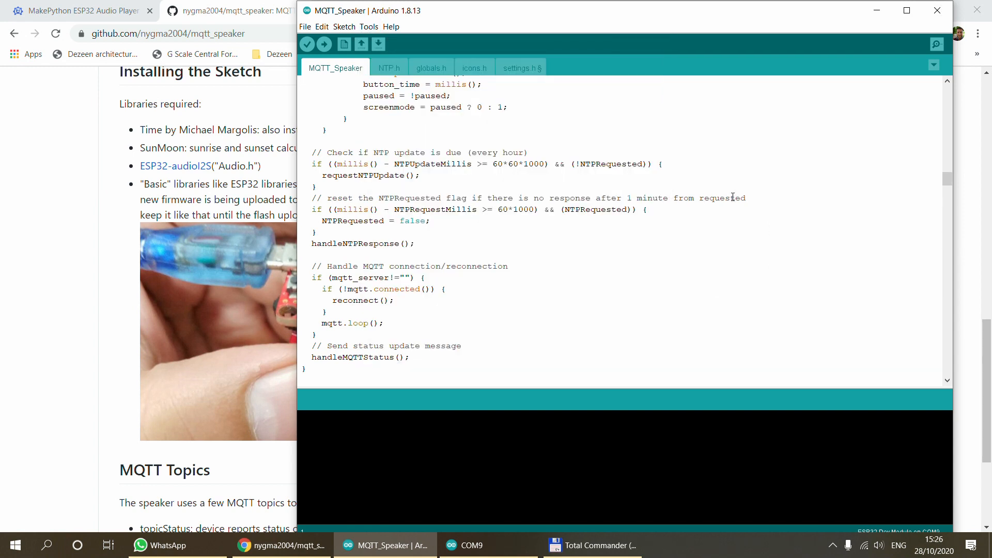